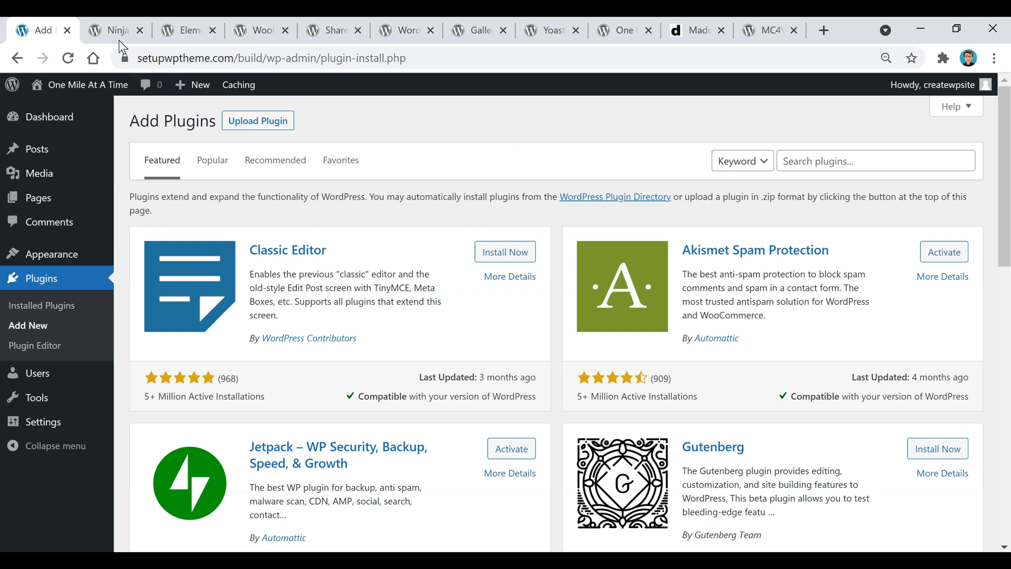
Step: Switch to the Ninja Forms Contact Form plugin page and scroll to its title
click(115, 30)
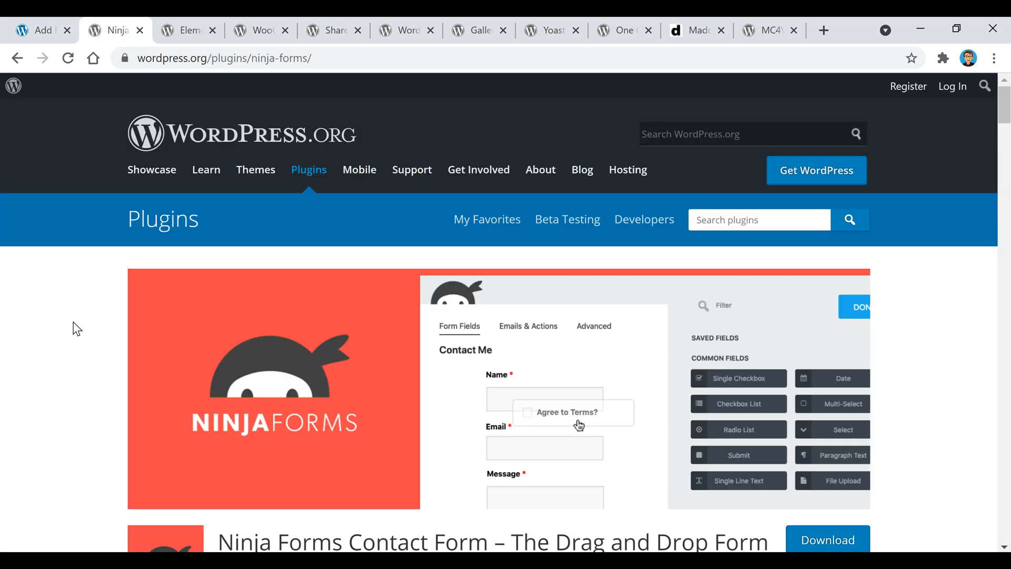
scroll(down, 3)
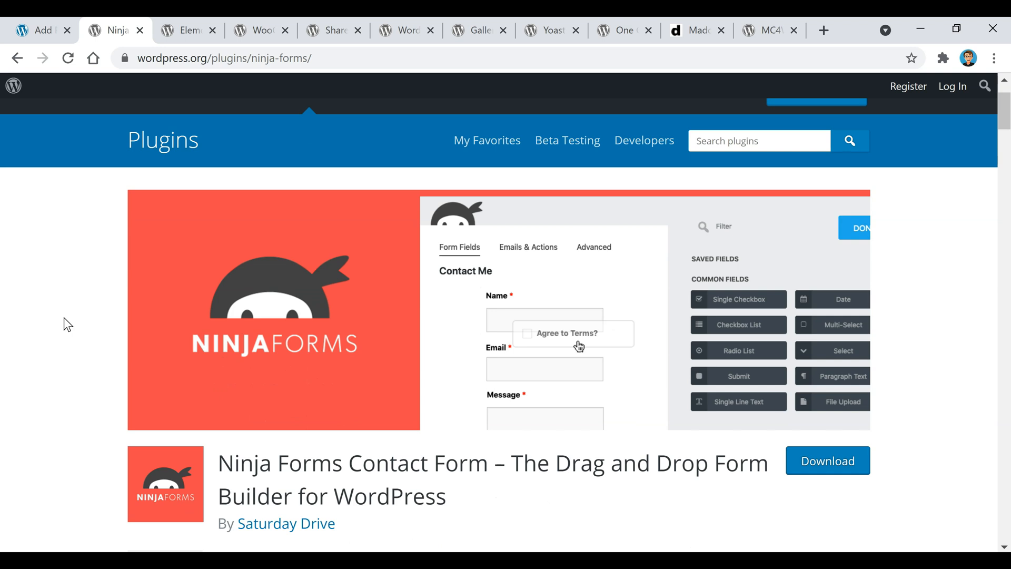
mouse_move(613, 381)
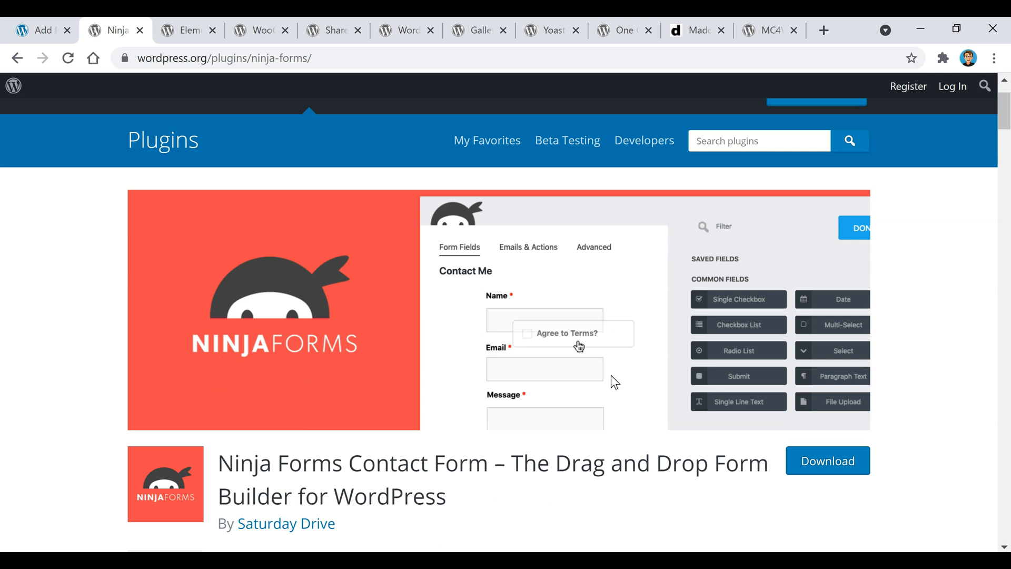
mouse_move(621, 502)
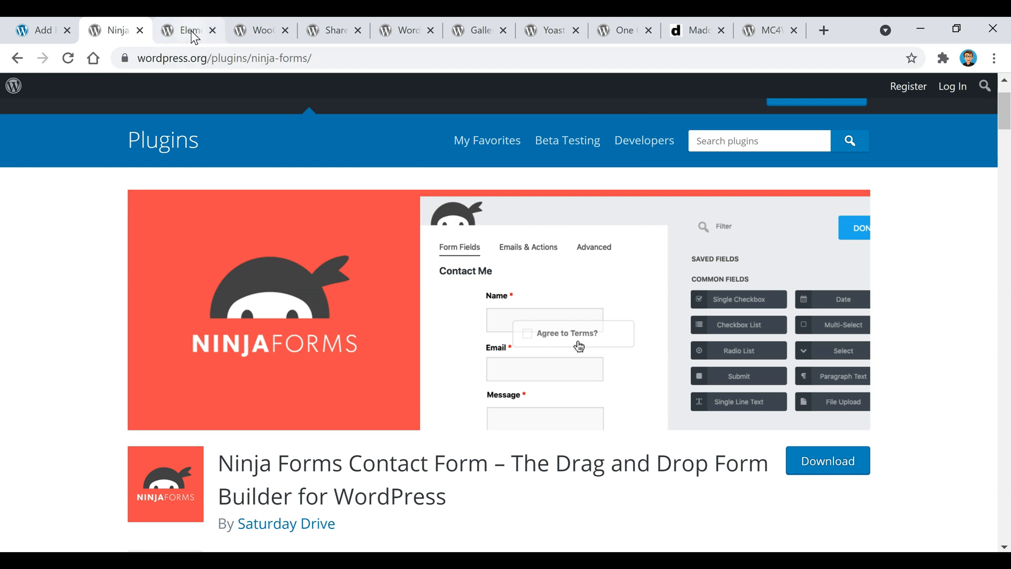
Step: Show the Elementor Website Builder page and scroll through its description to Ratings
click(187, 31)
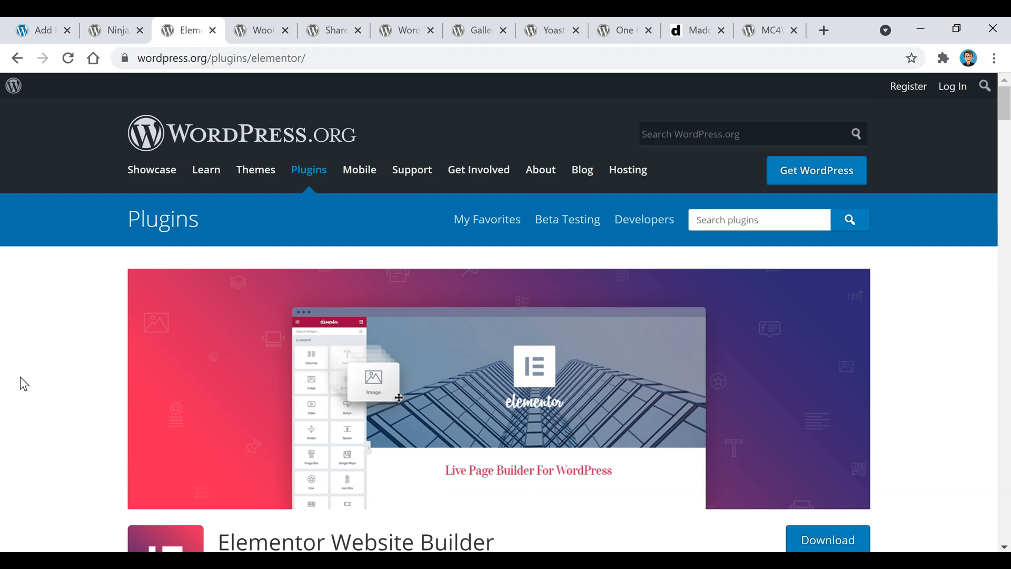
scroll(down, 3)
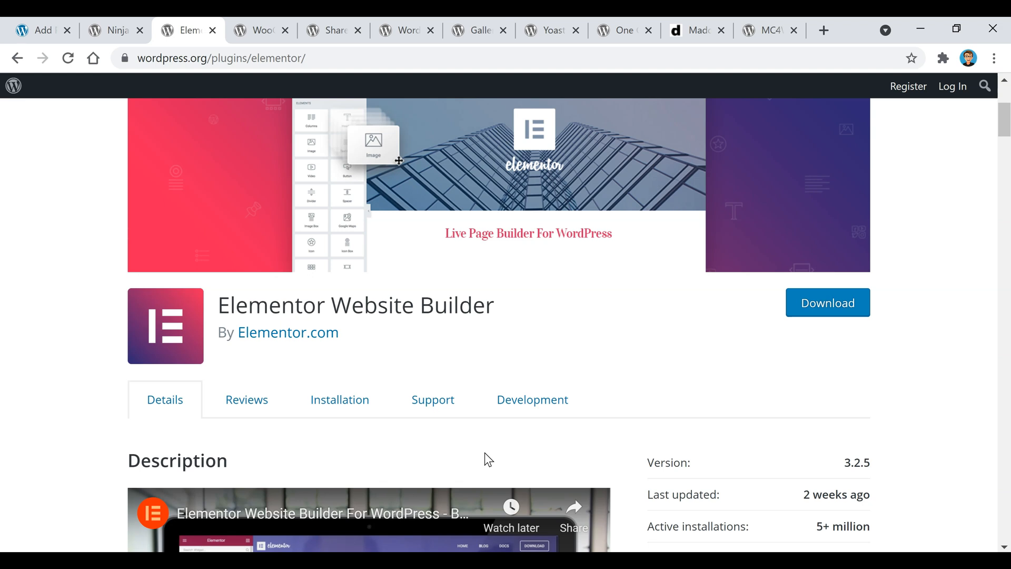
mouse_move(506, 466)
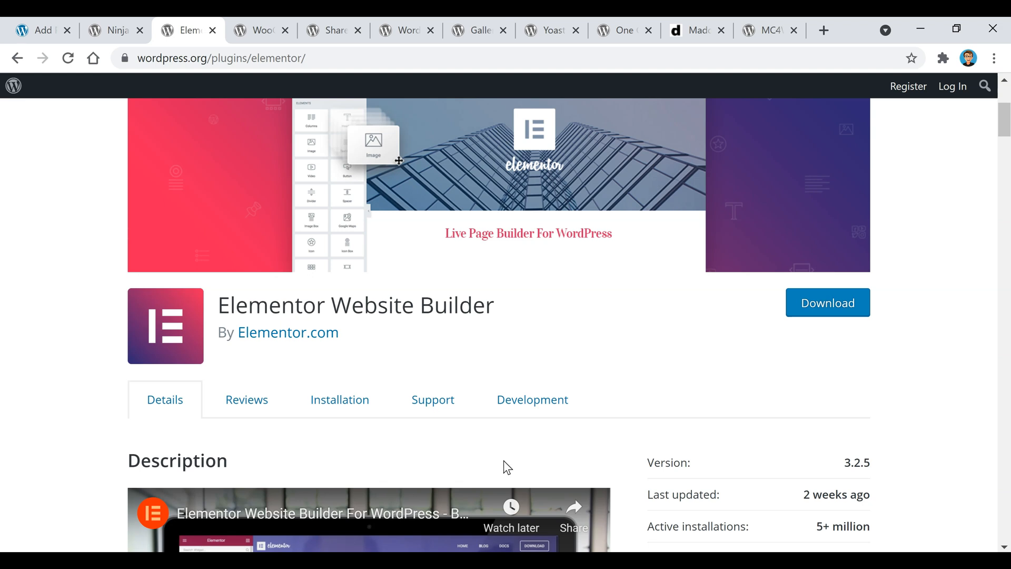
mouse_move(447, 195)
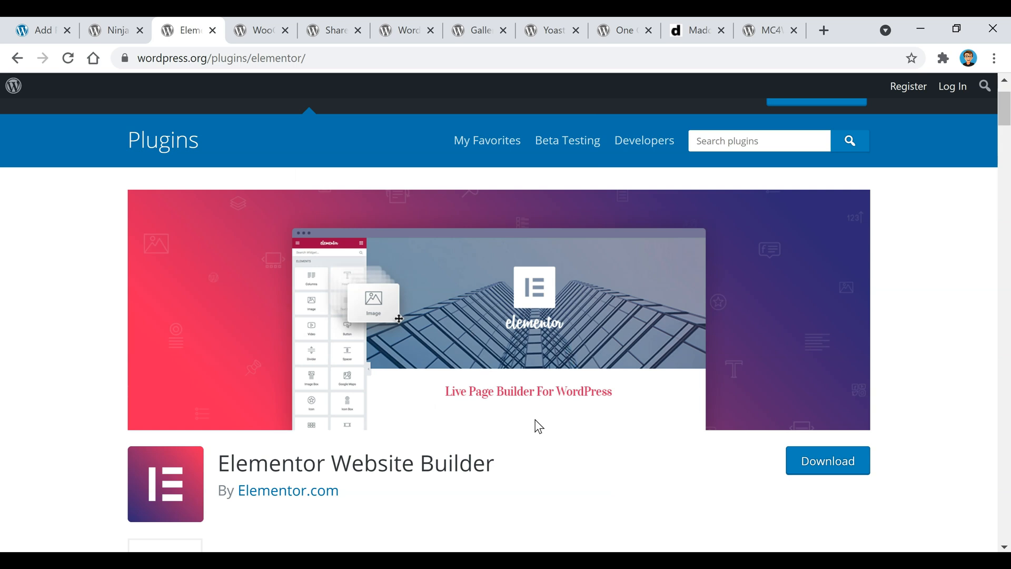
mouse_move(537, 430)
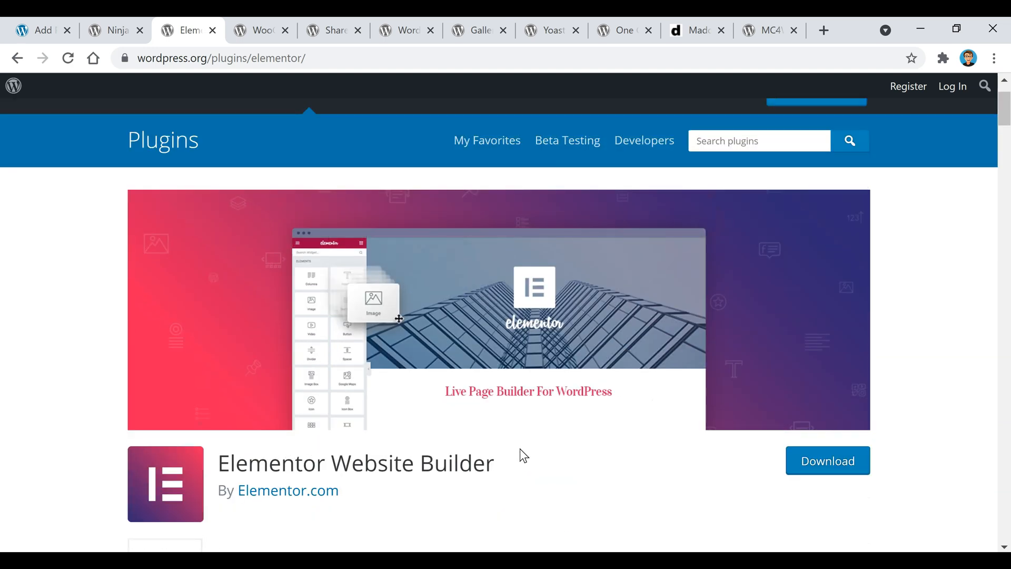
scroll(down, 3)
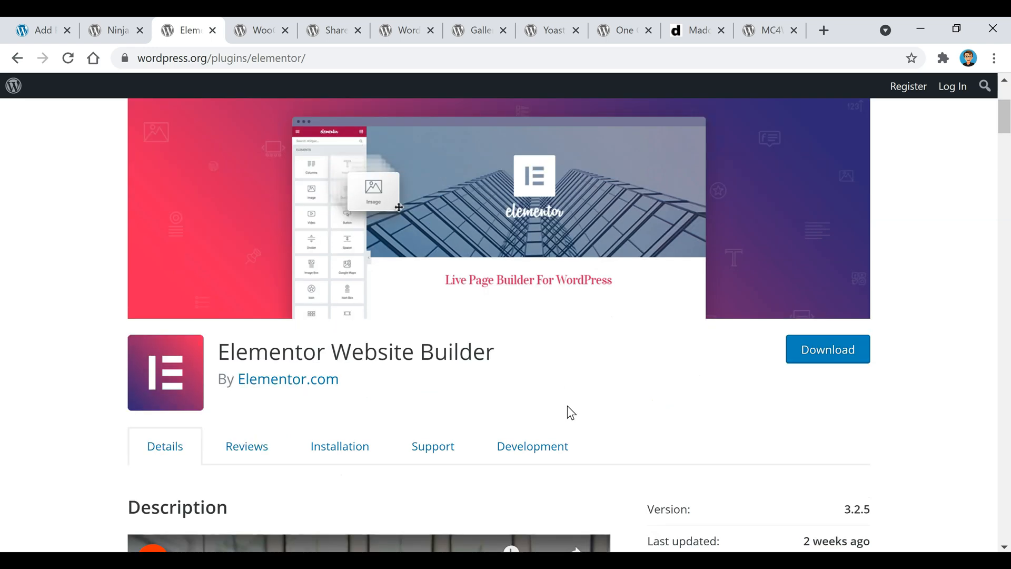
scroll(down, 3)
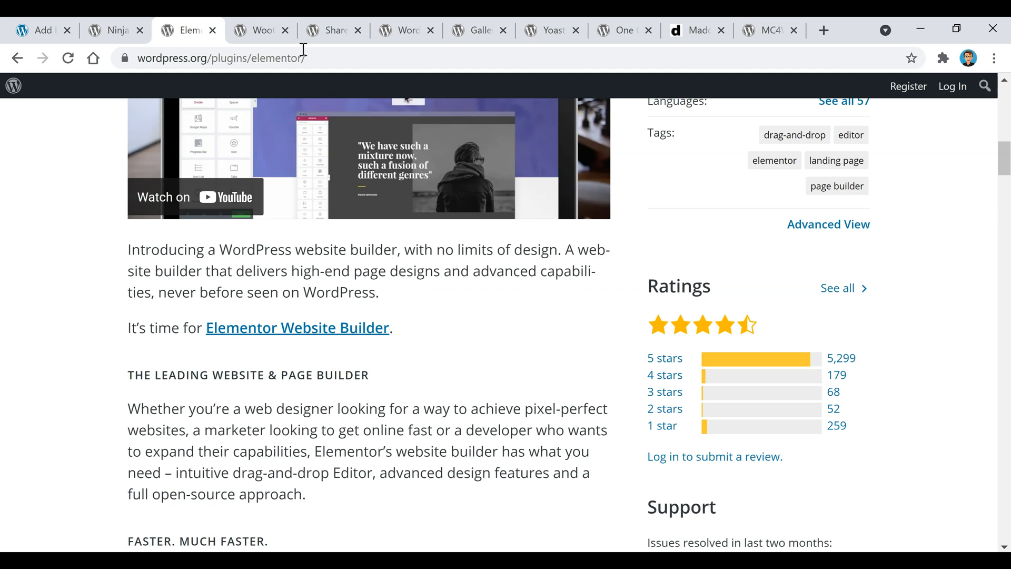
Step: Show the WooCommerce plugin page and scroll past its description to the Ratings box
click(257, 29)
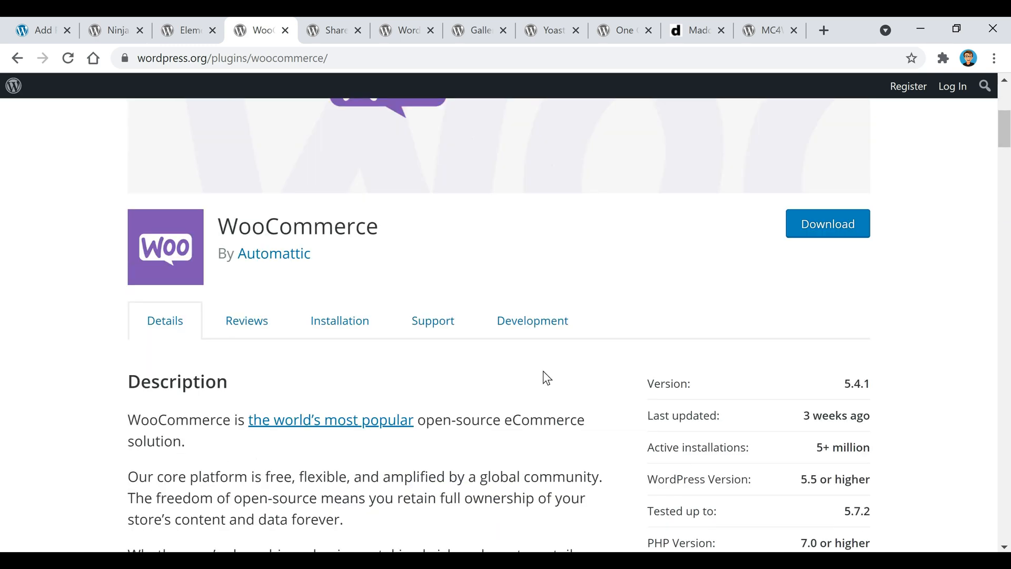
scroll(down, 3)
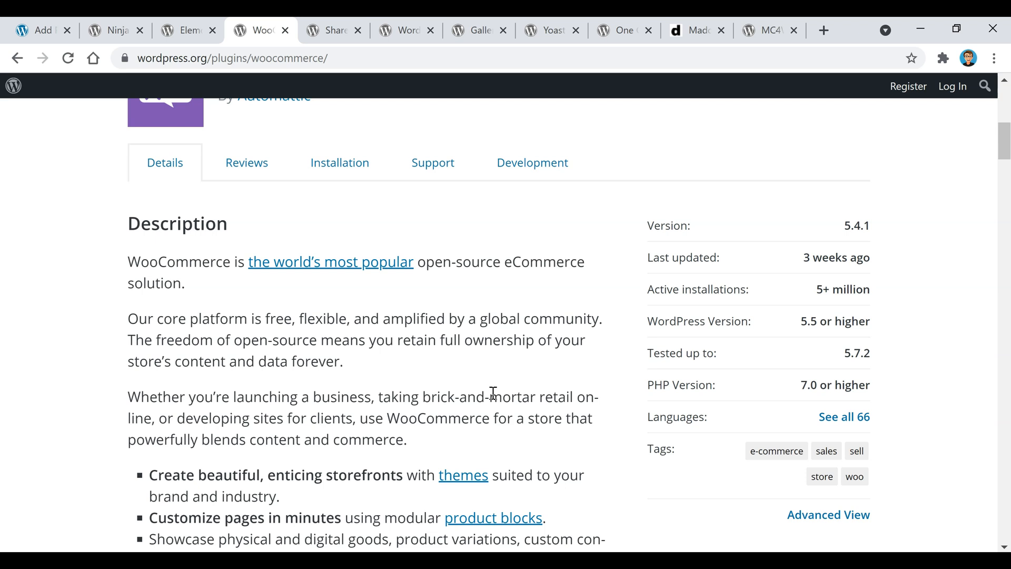
mouse_move(493, 392)
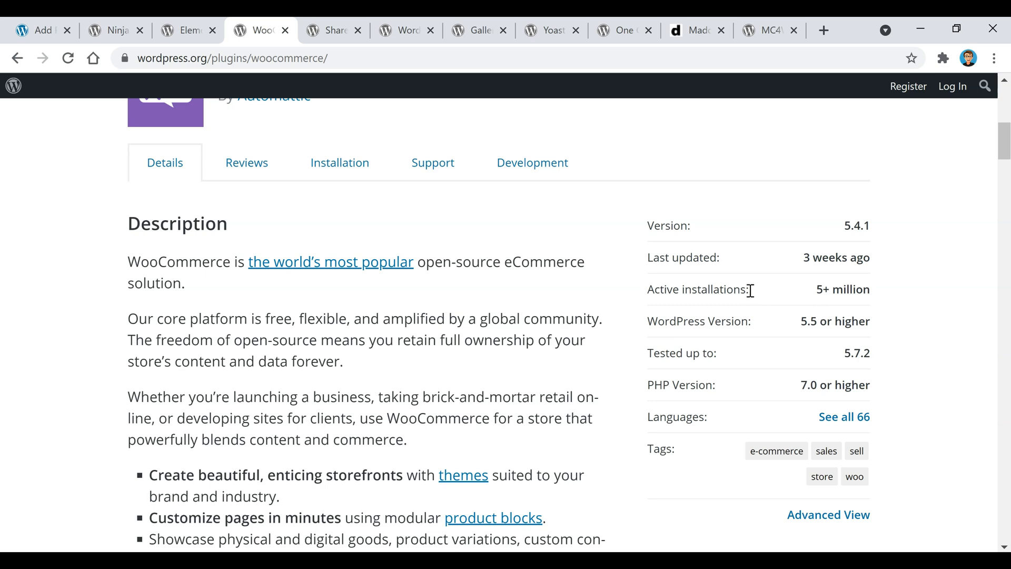
scroll(down, 3)
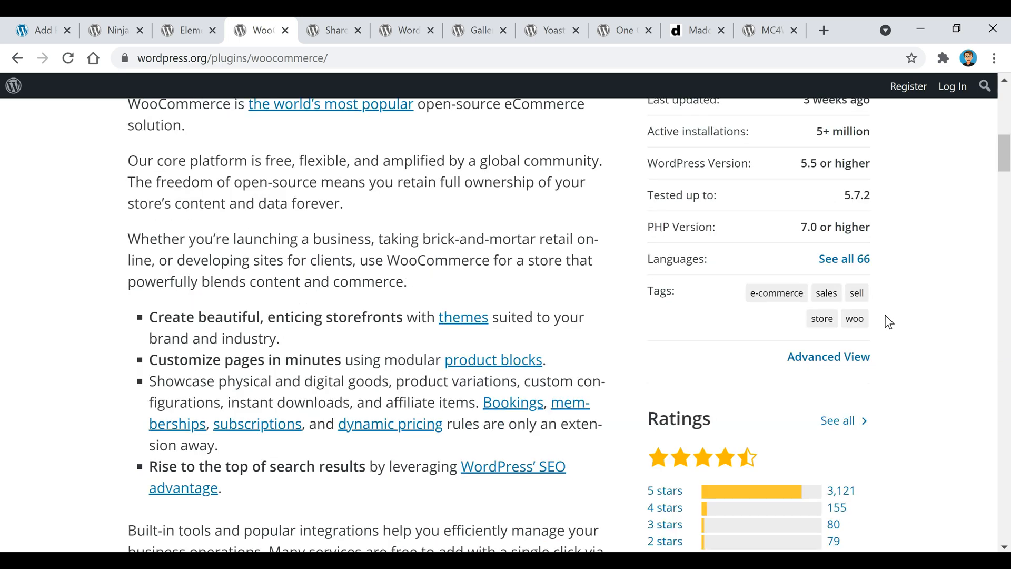
scroll(down, 3)
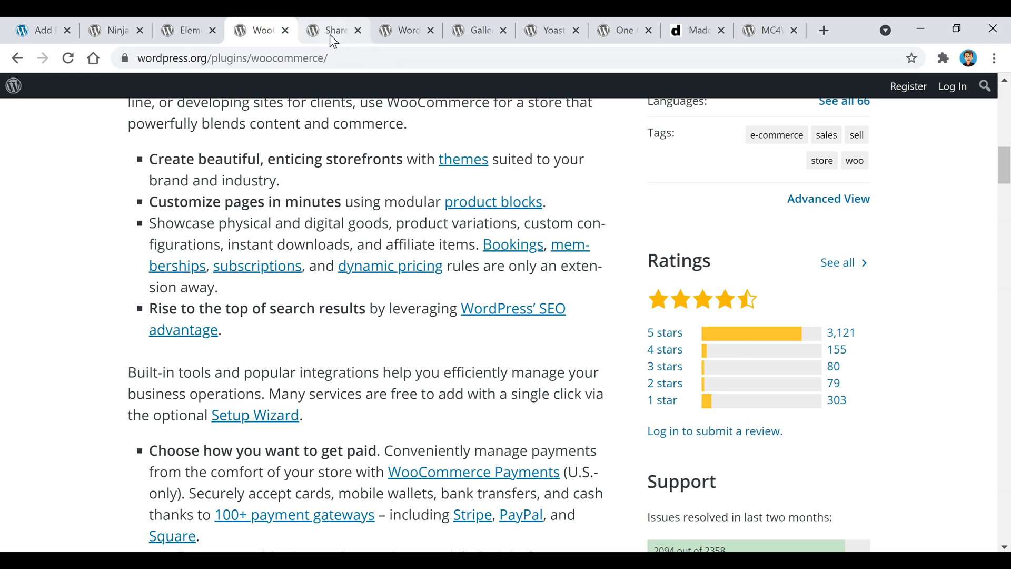
Step: Switch to the Shared Counts – Social Media Share Buttons page, scrolling to its title
click(333, 29)
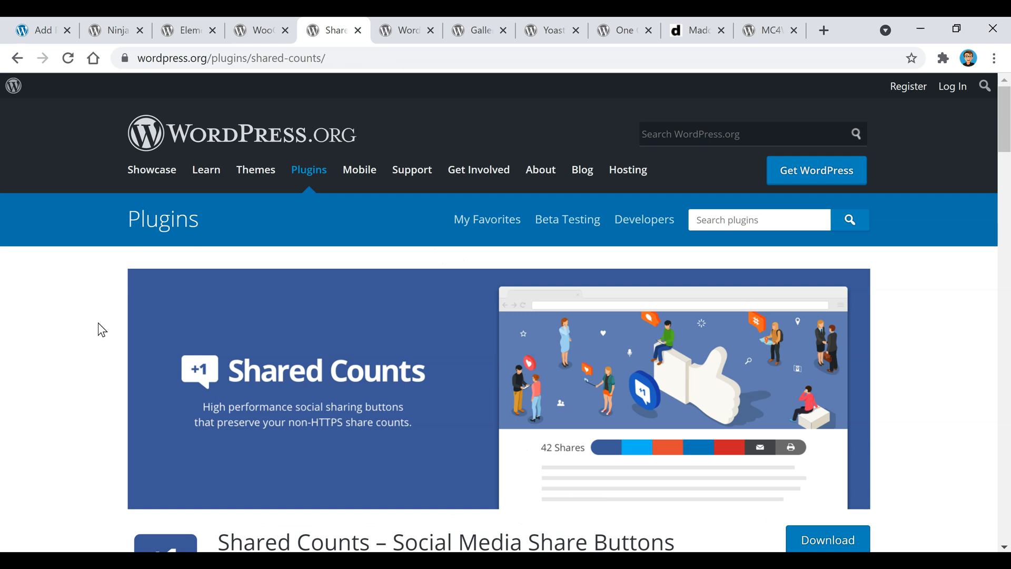
mouse_move(58, 359)
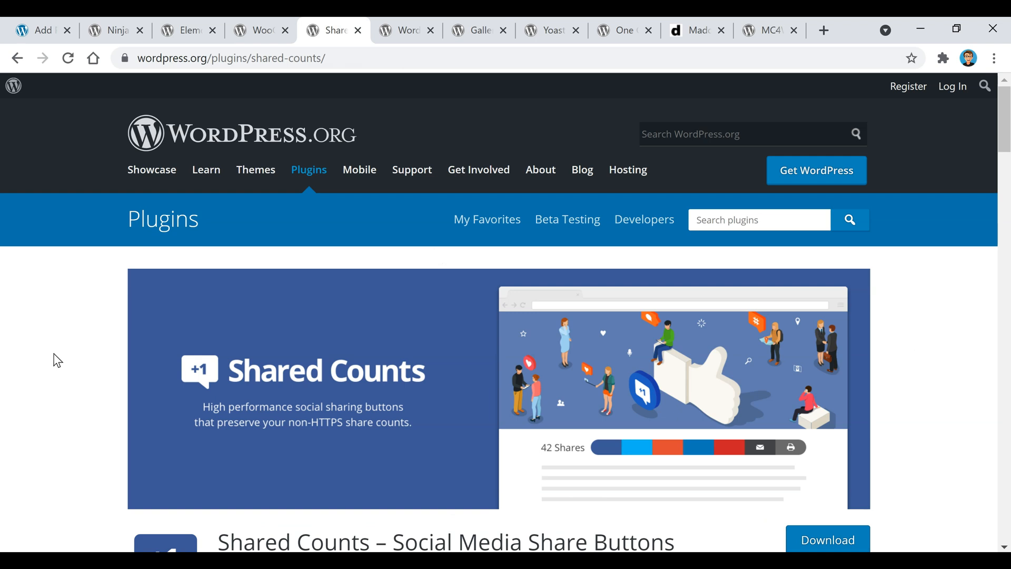
scroll(down, 3)
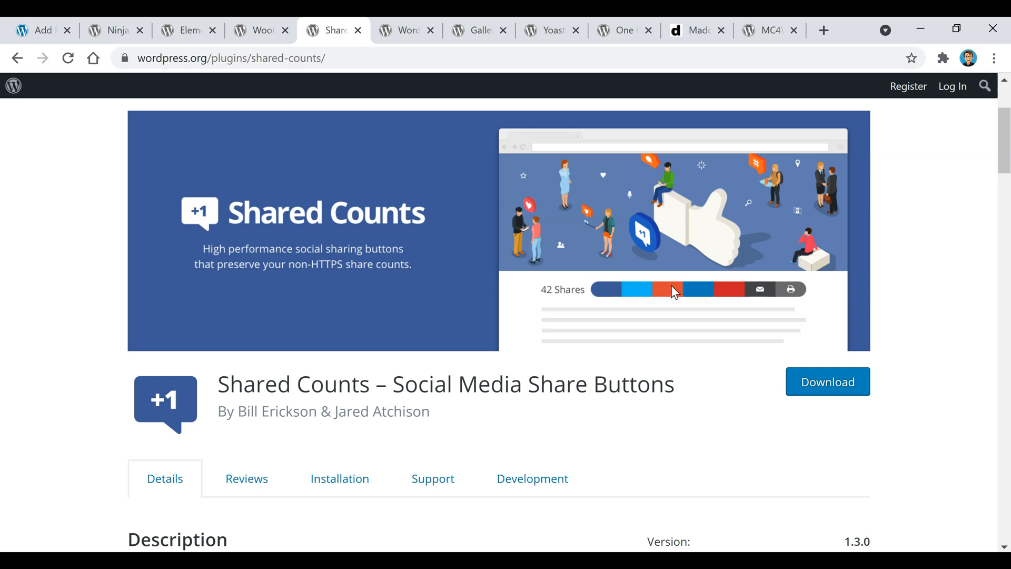
mouse_move(605, 381)
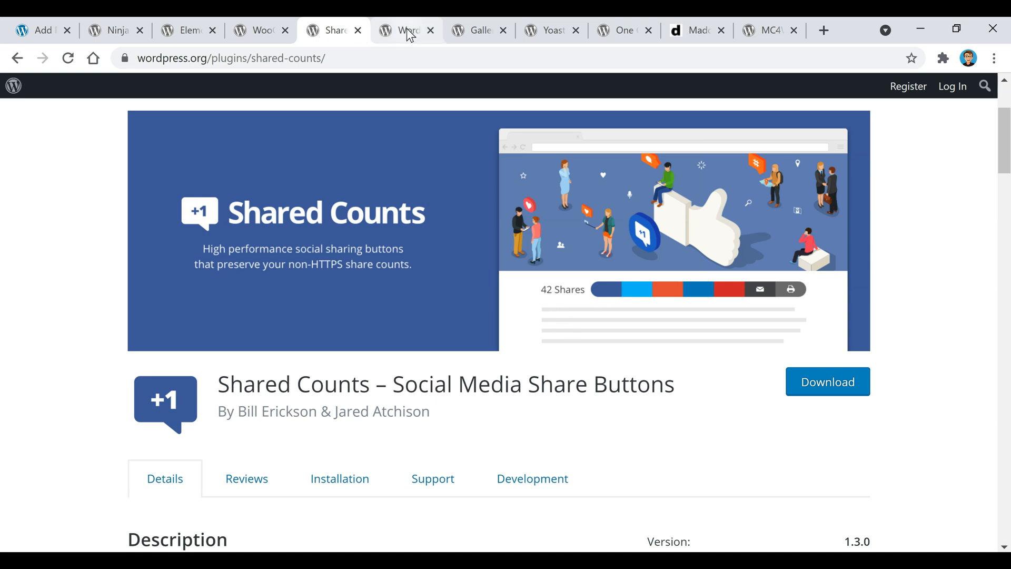
Step: Read Wordfence Security's firewall features and ratings, then move to the Envira Photo Gallery page
click(405, 30)
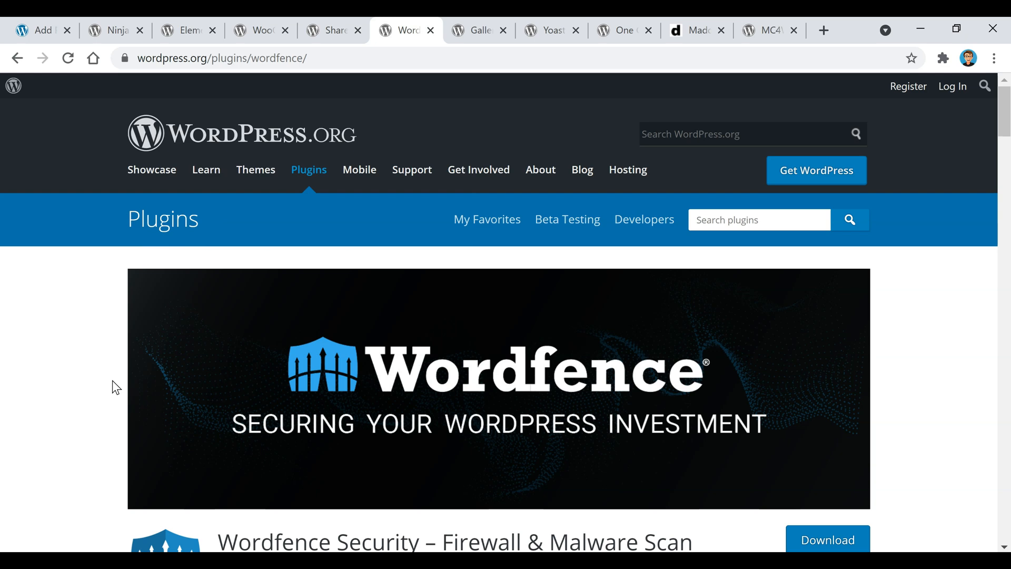
scroll(down, 3)
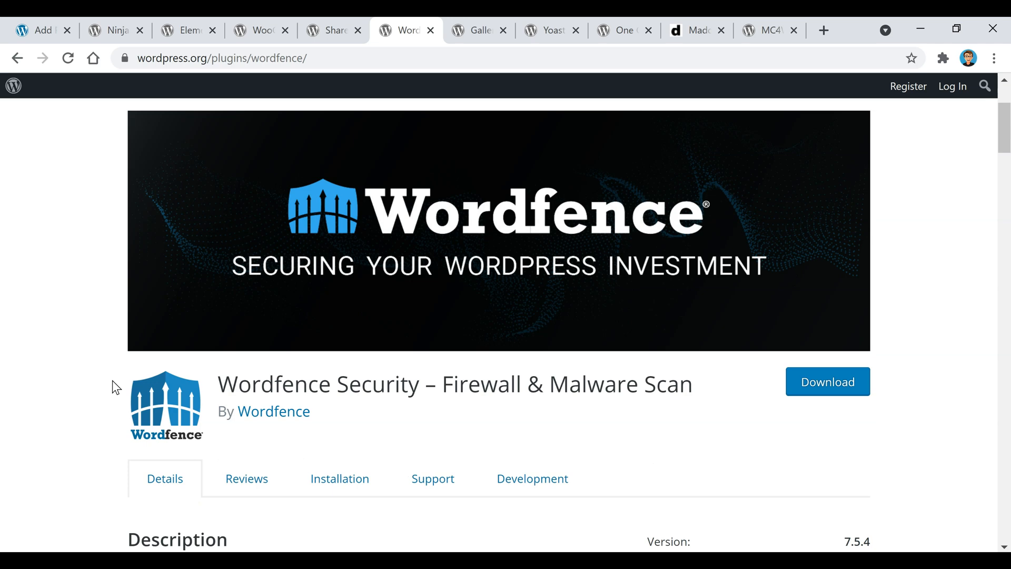
scroll(down, 3)
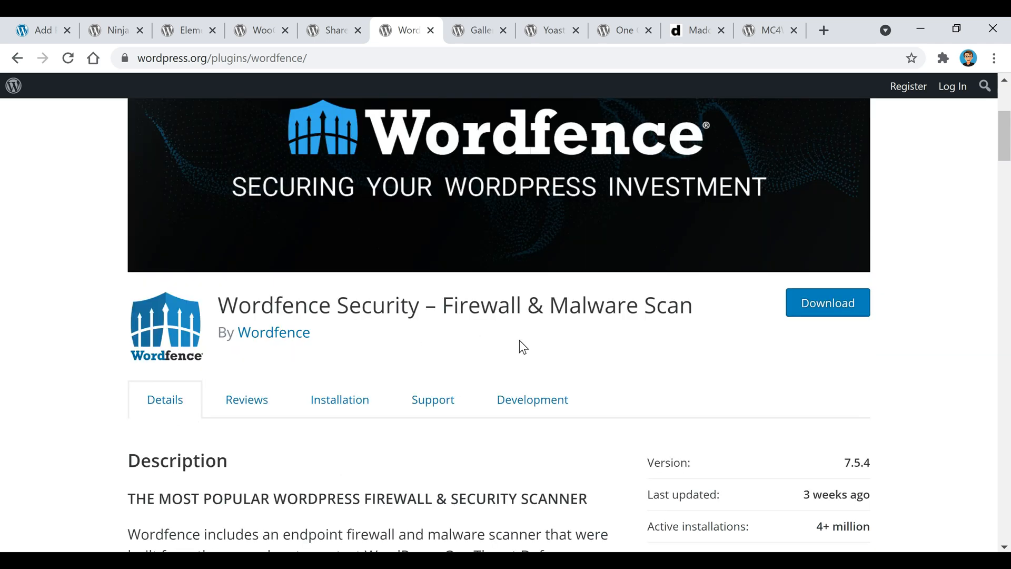
scroll(down, 3)
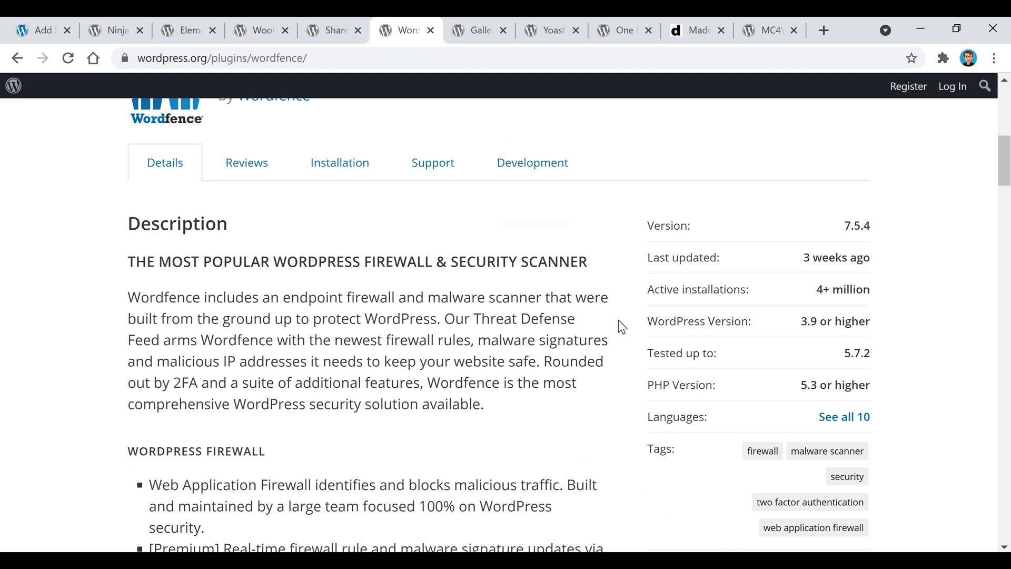
mouse_move(817, 299)
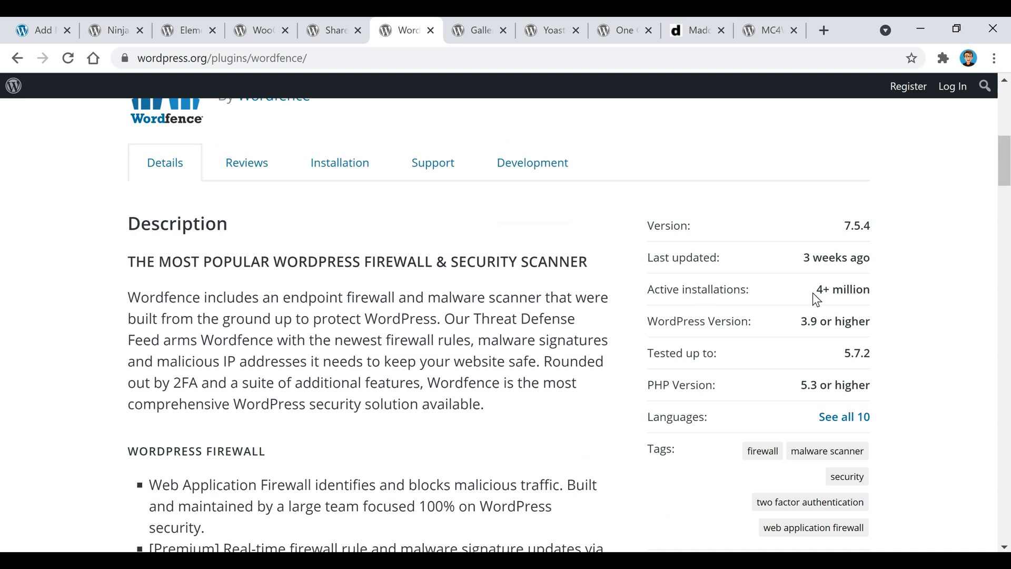
scroll(down, 3)
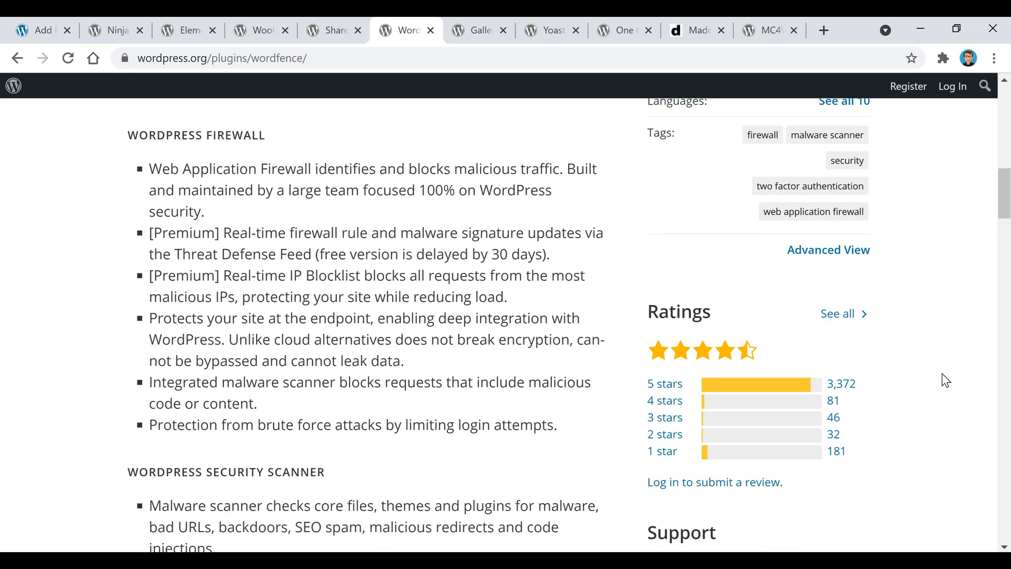
mouse_move(907, 347)
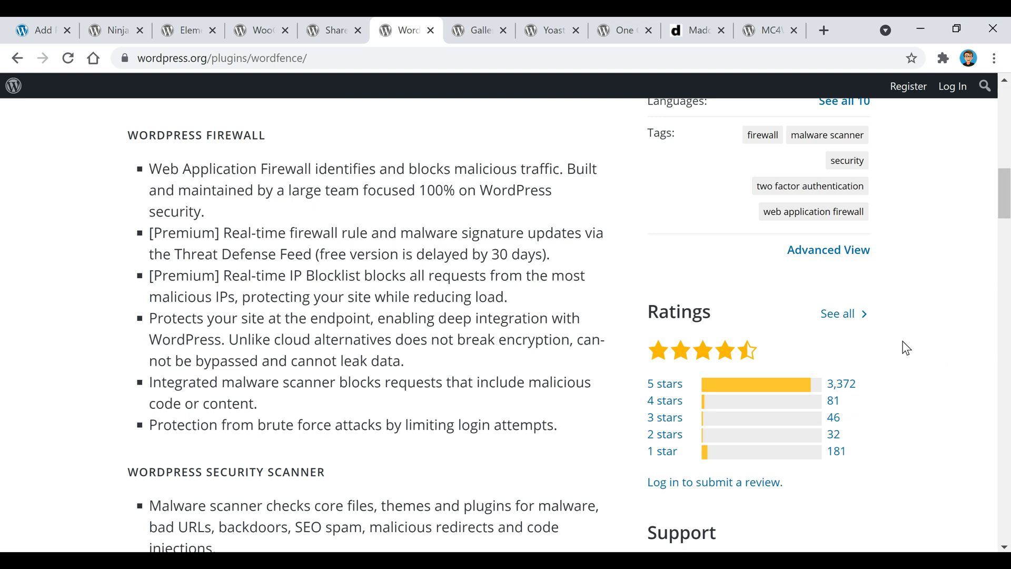
mouse_move(463, 207)
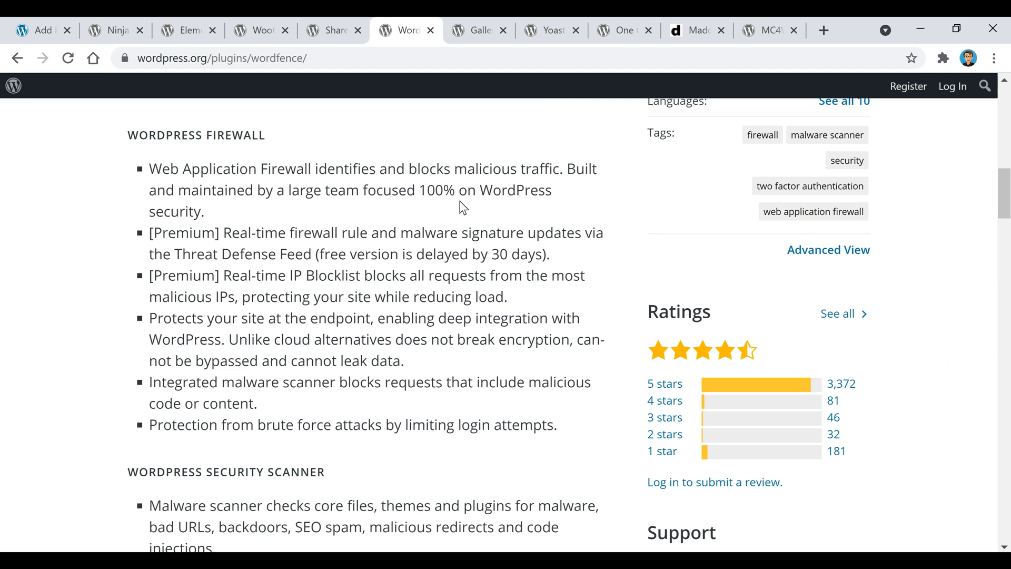
mouse_move(169, 201)
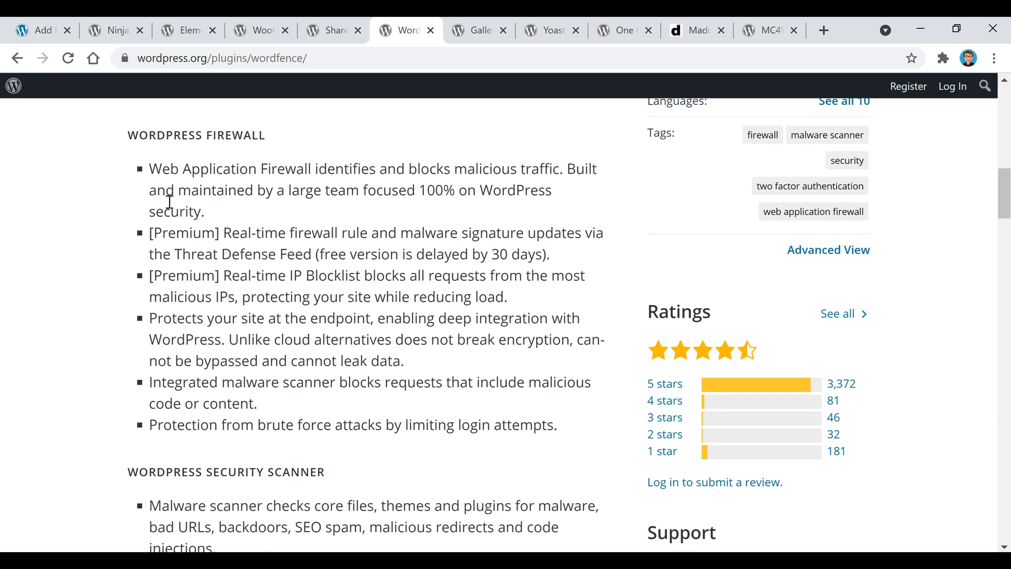
mouse_move(586, 196)
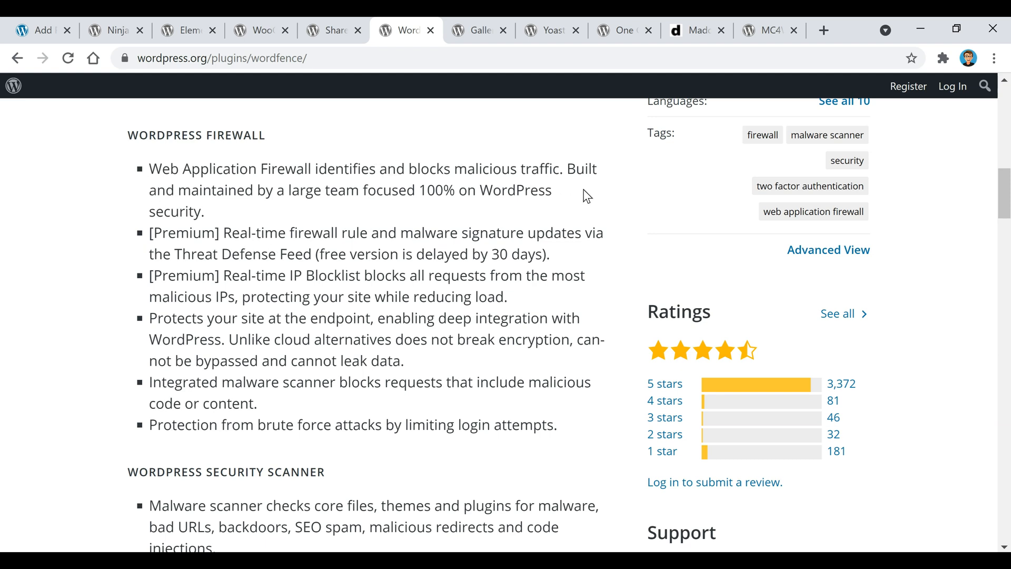
mouse_move(475, 262)
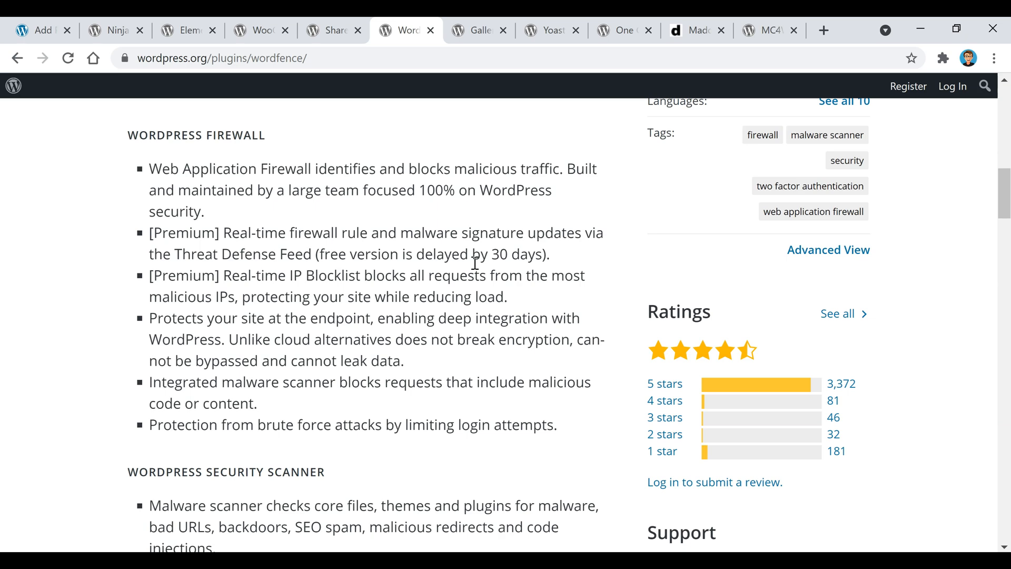
click(479, 29)
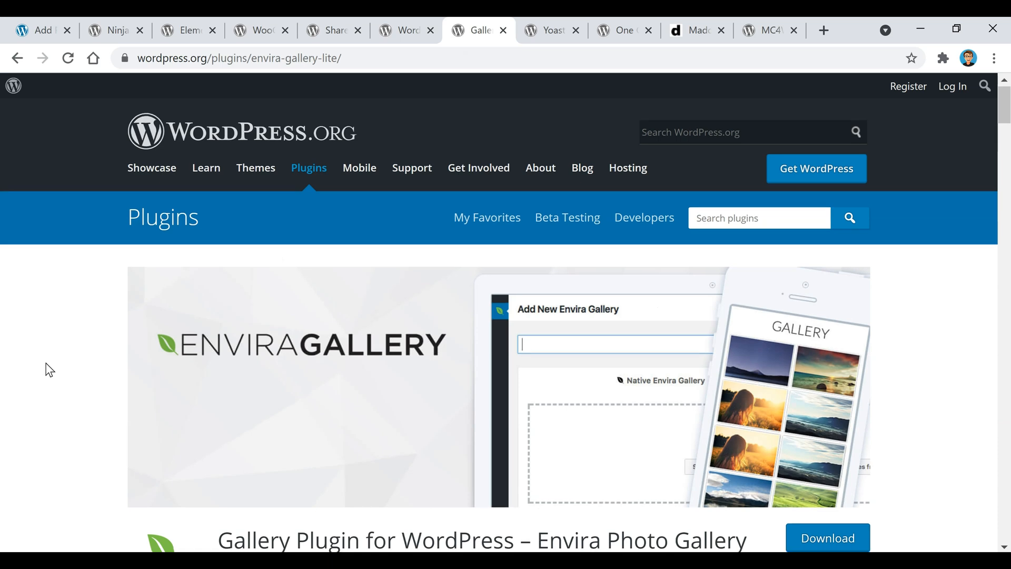
Step: Look over Envira Photo Gallery's description and stats, then bring up the Yoast SEO page
scroll(down, 3)
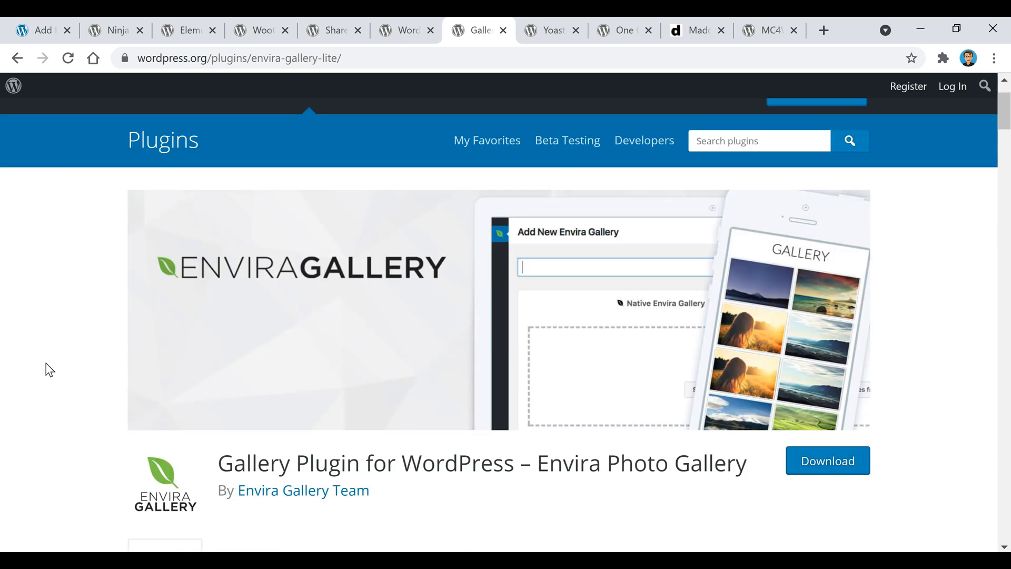
scroll(down, 3)
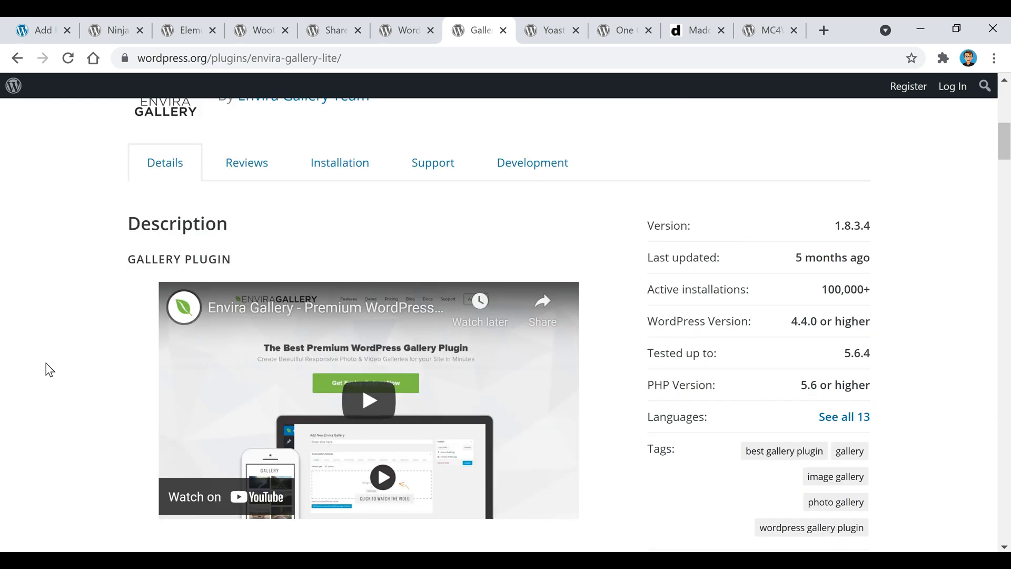
click(549, 30)
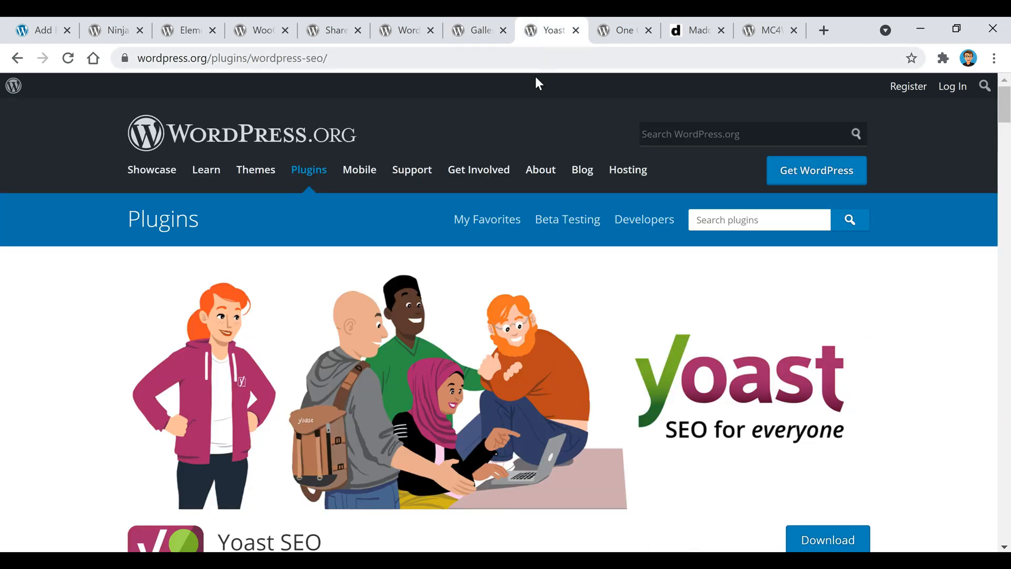
scroll(down, 3)
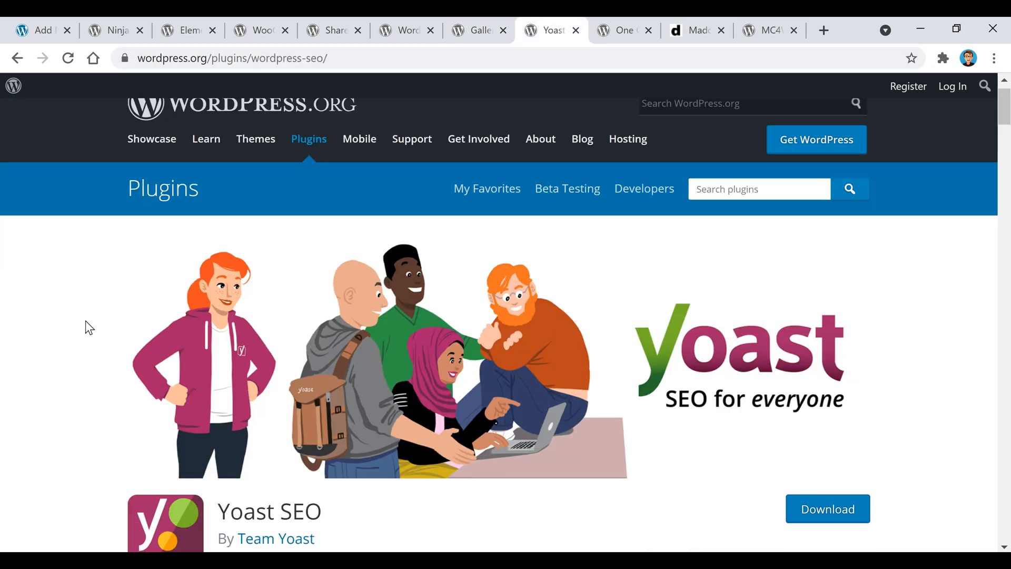
scroll(down, 3)
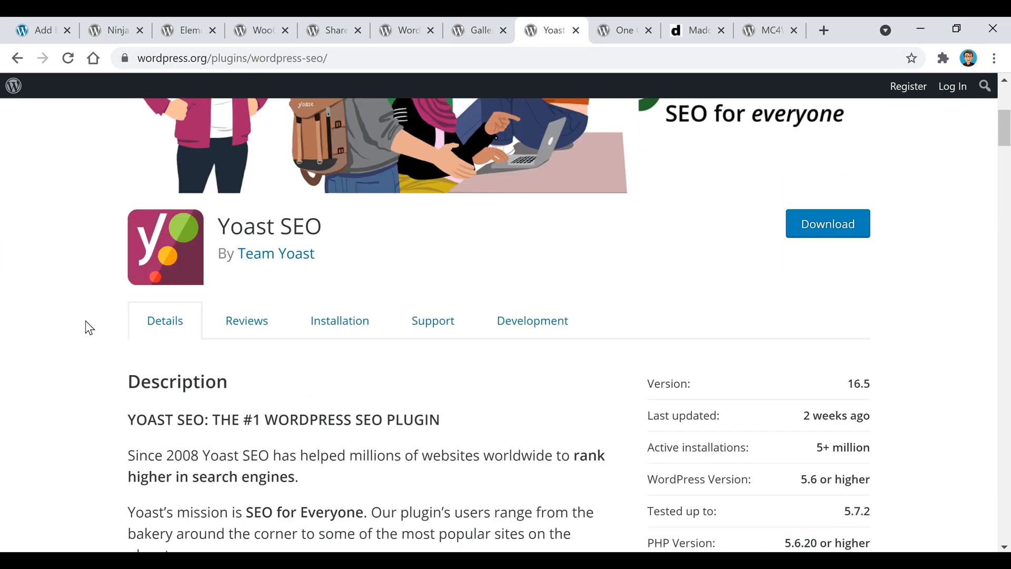
scroll(down, 3)
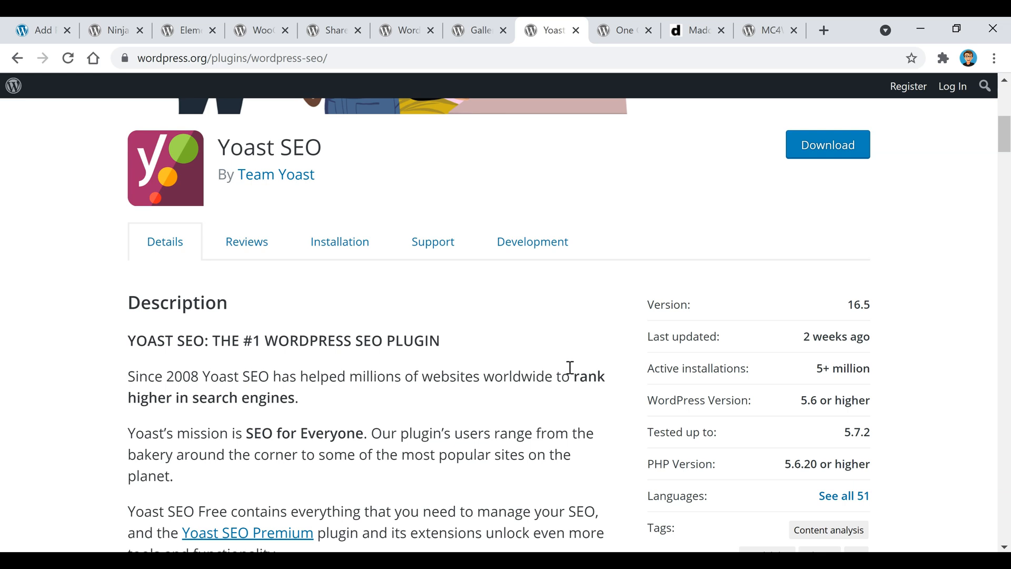
mouse_move(405, 411)
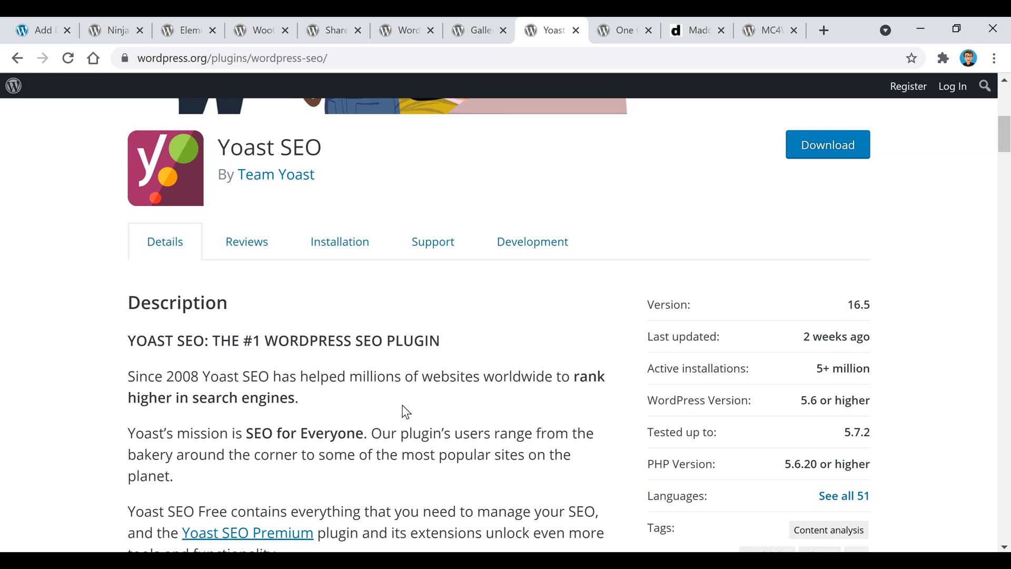
scroll(down, 3)
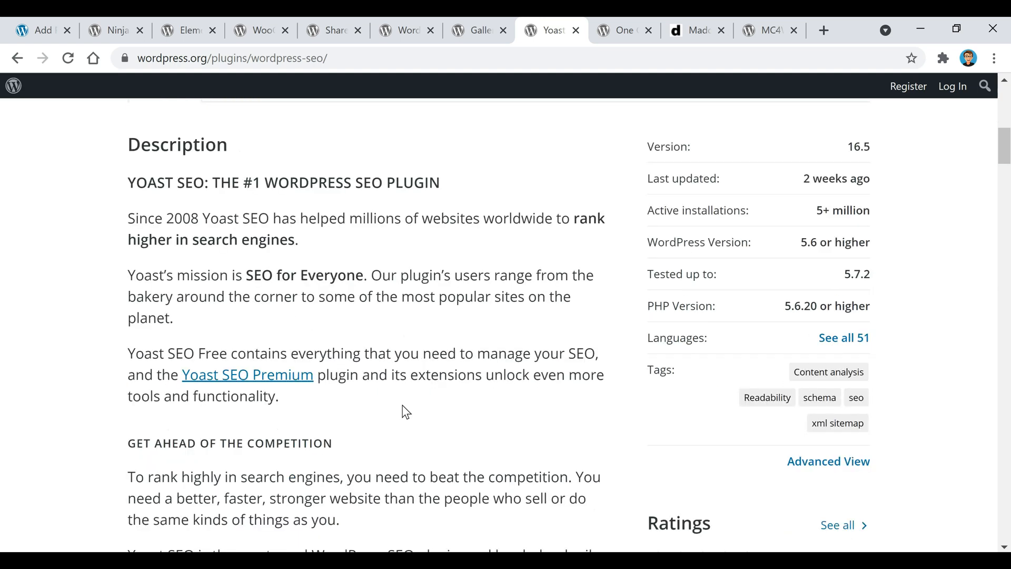
scroll(down, 3)
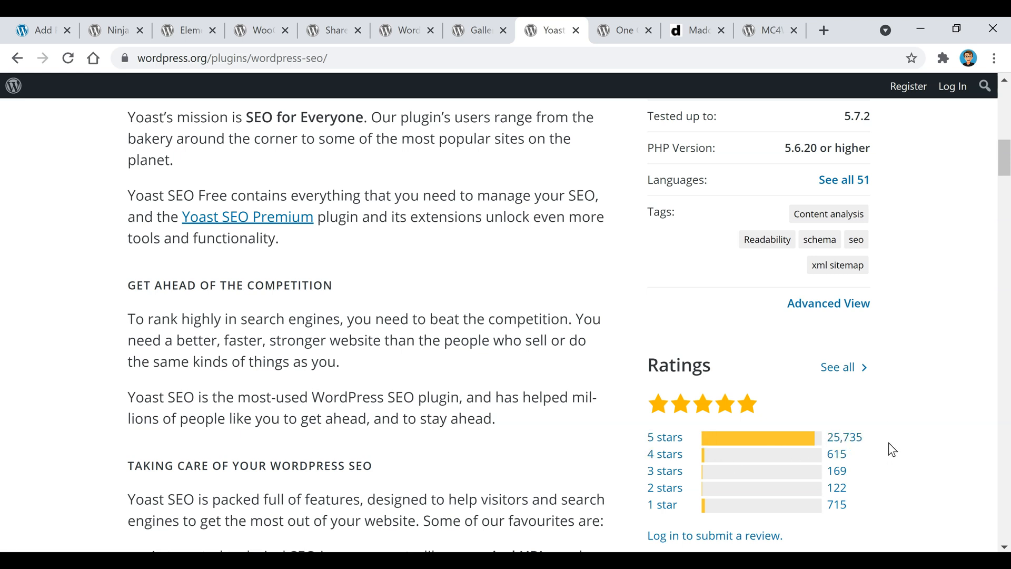
mouse_move(893, 421)
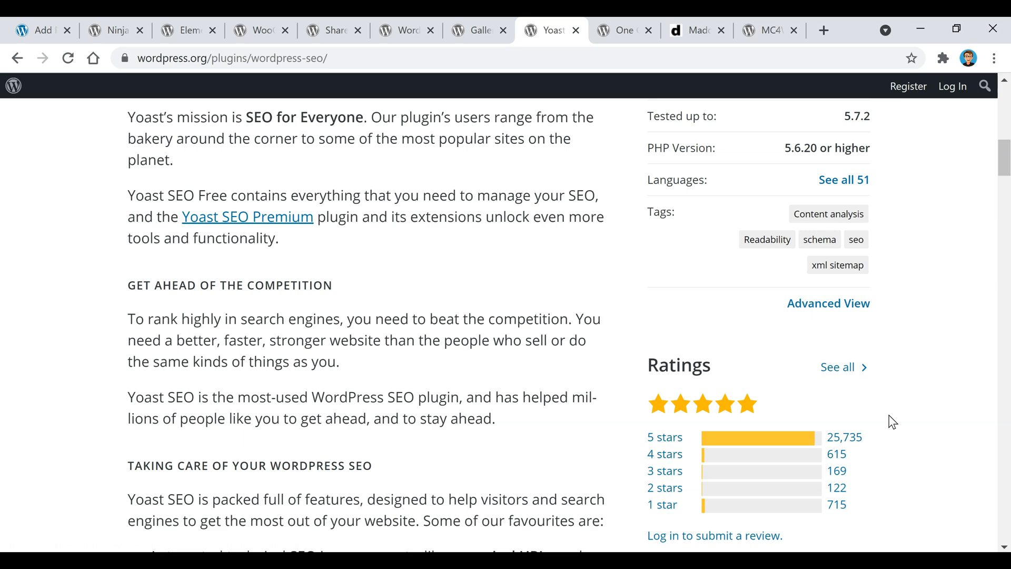
Step: View the One Click Demo Import page, then launch the Madd Magazine theme's live demo
click(621, 30)
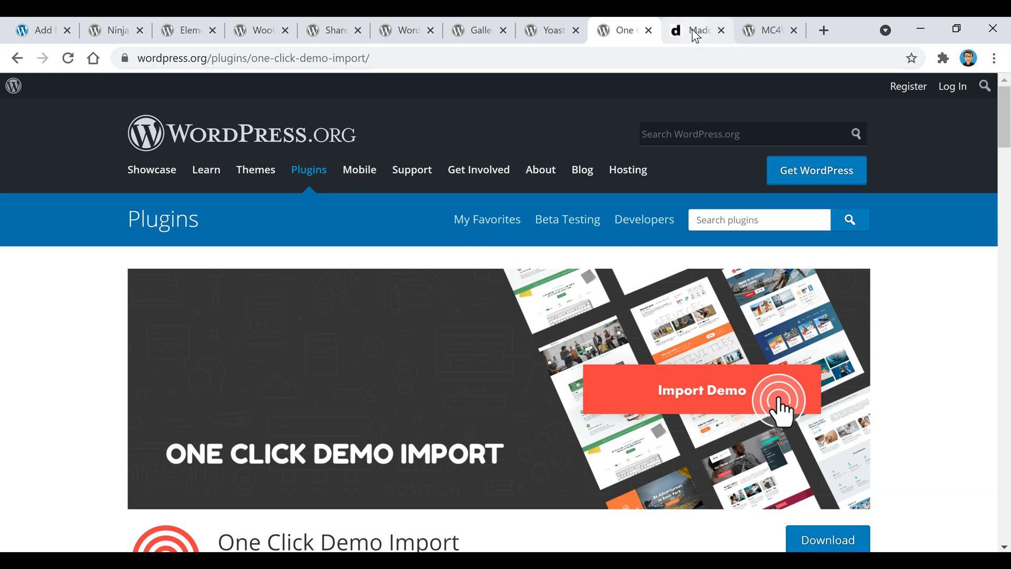
click(696, 30)
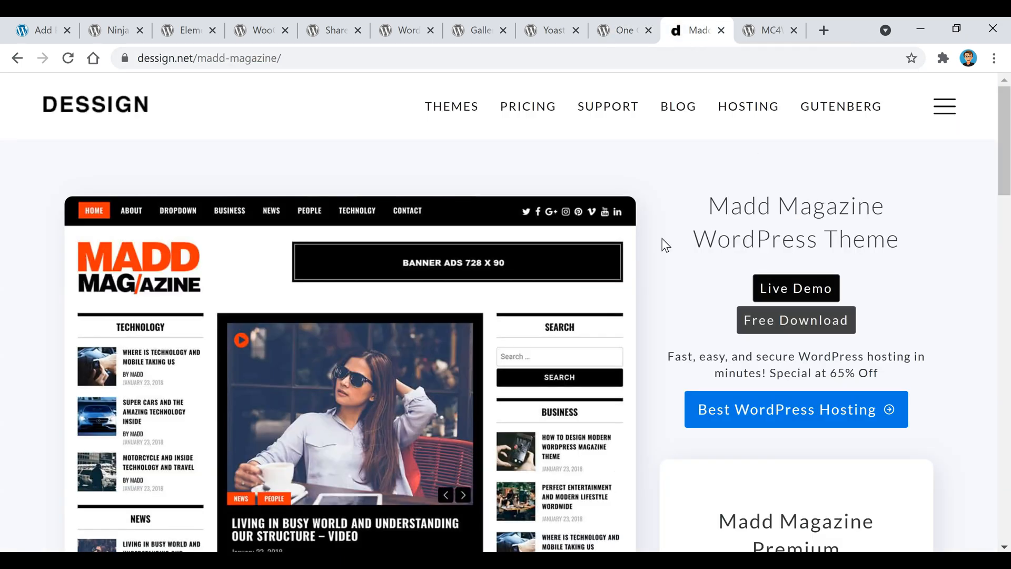
mouse_move(813, 290)
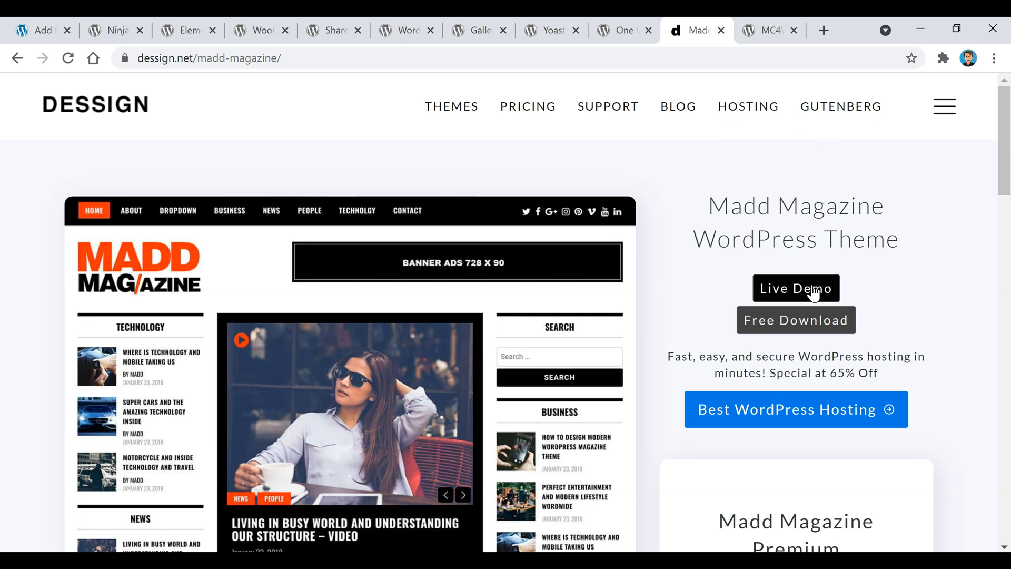
click(796, 288)
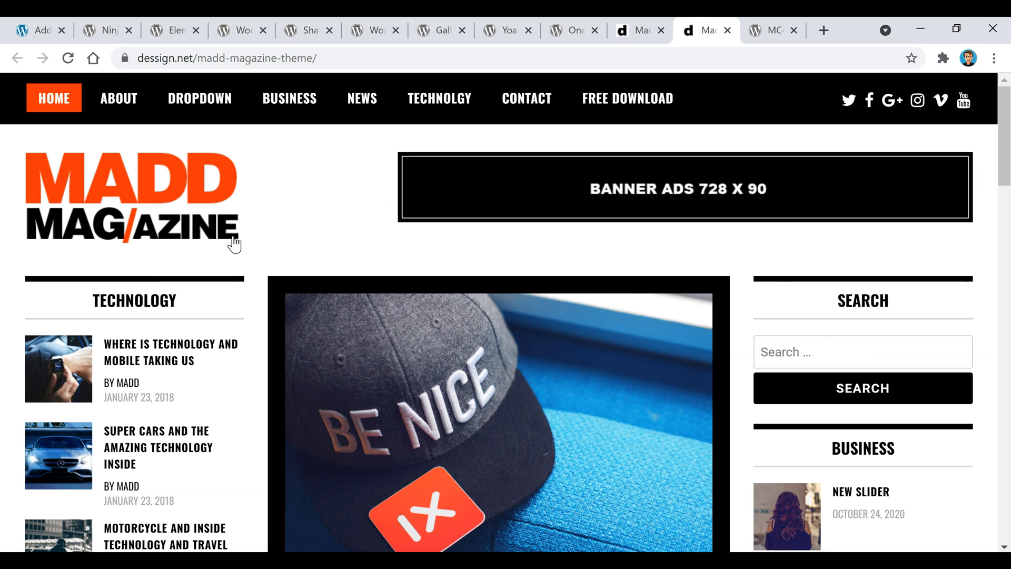
mouse_move(367, 250)
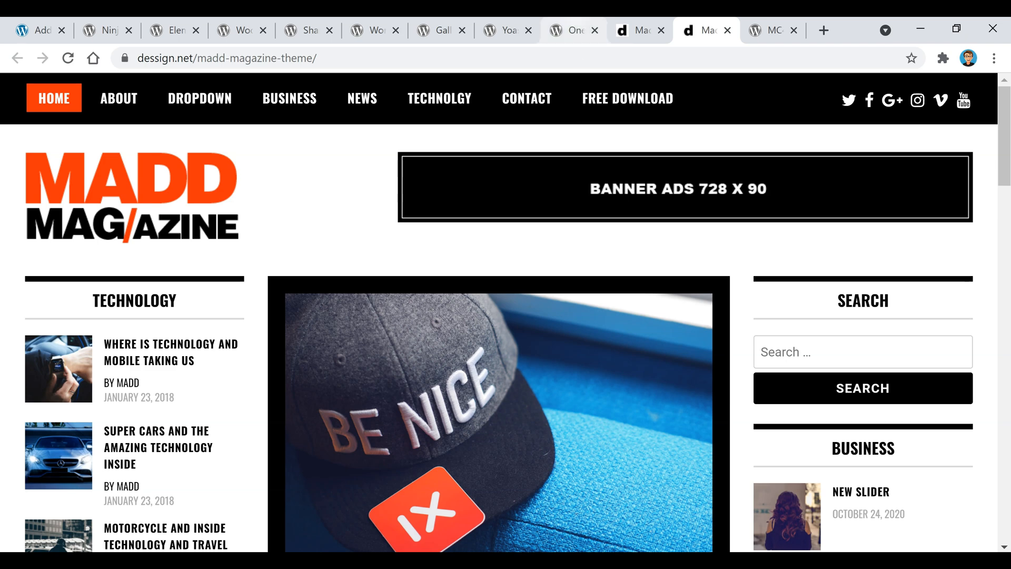
Step: Switch back through the tabs to reach the MC4WP plugin page and scroll down
click(572, 31)
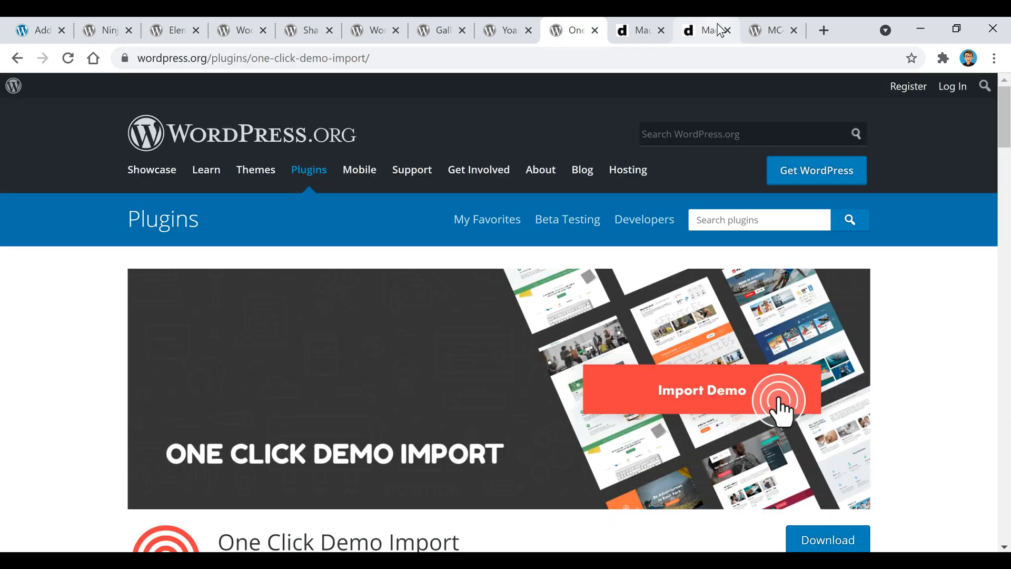
click(703, 29)
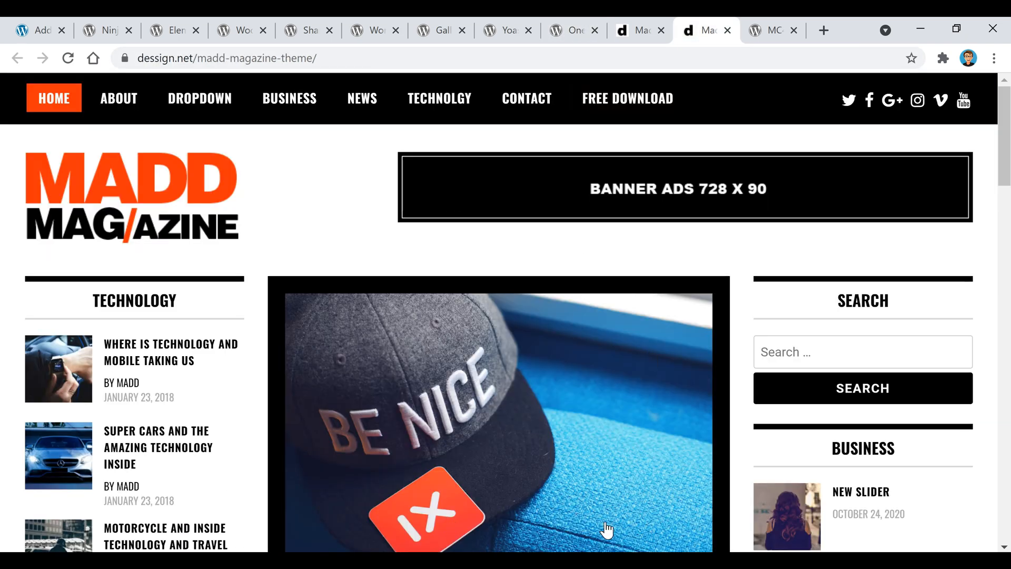
scroll(down, 3)
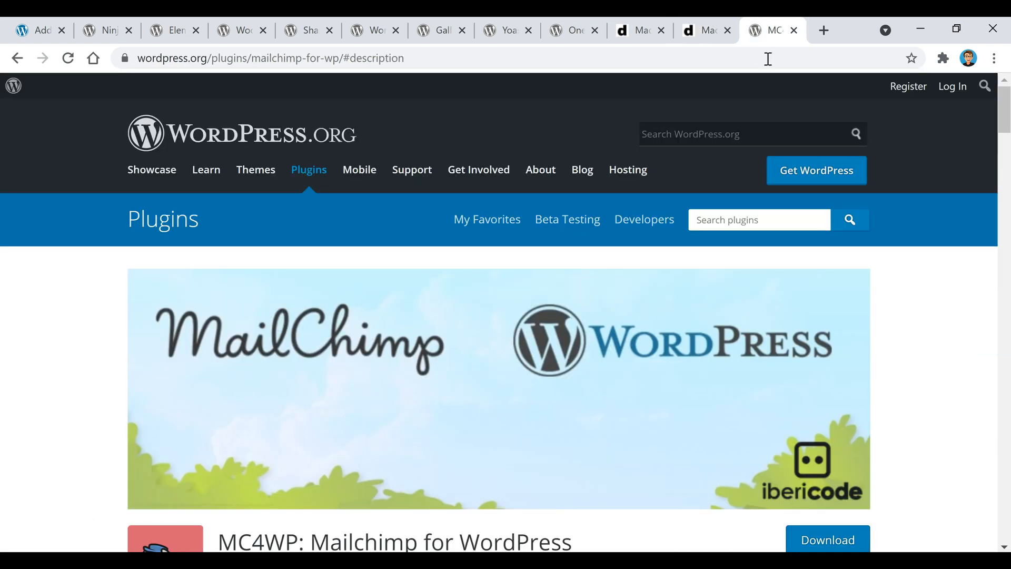
click(103, 31)
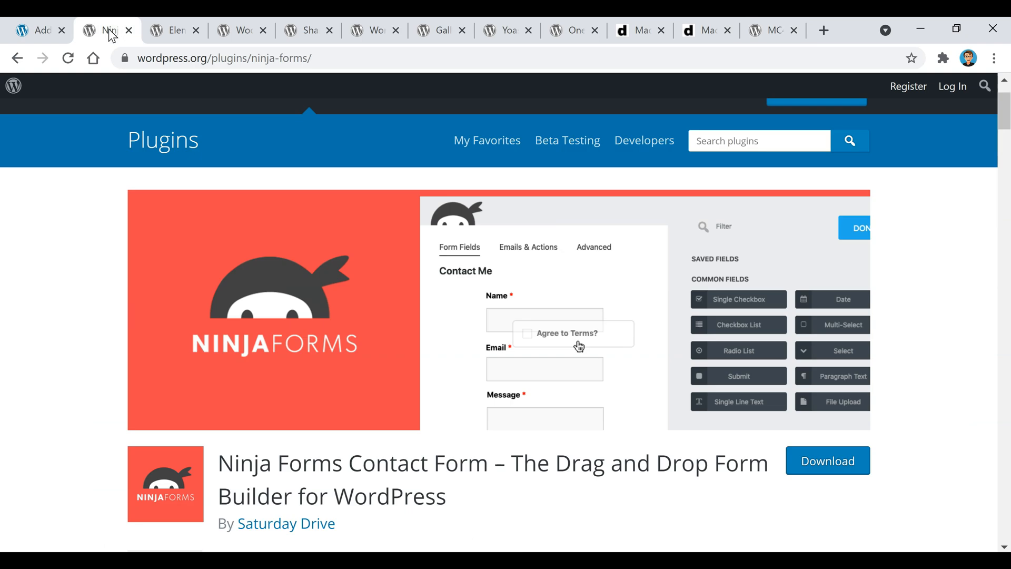
click(772, 30)
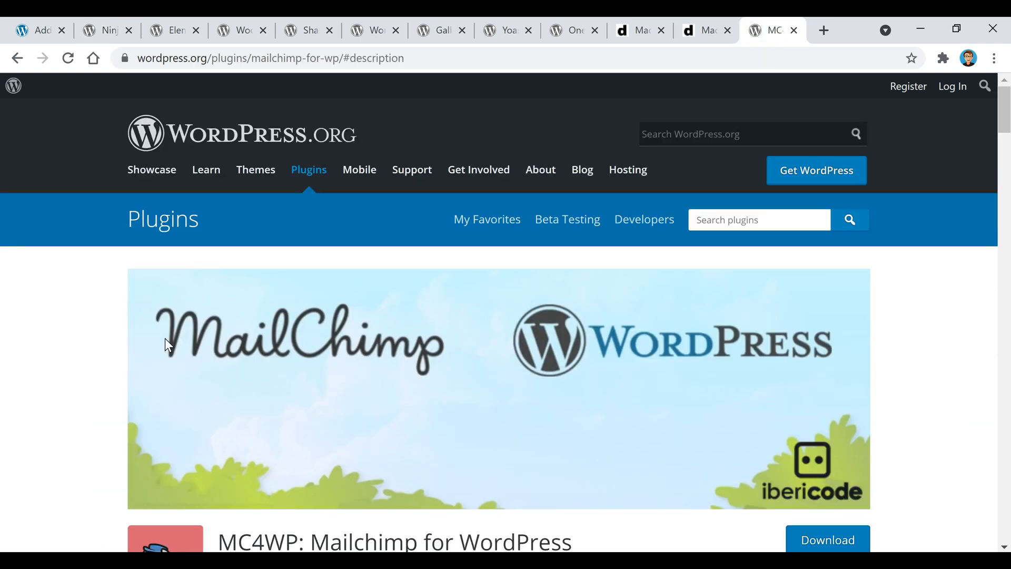
scroll(down, 3)
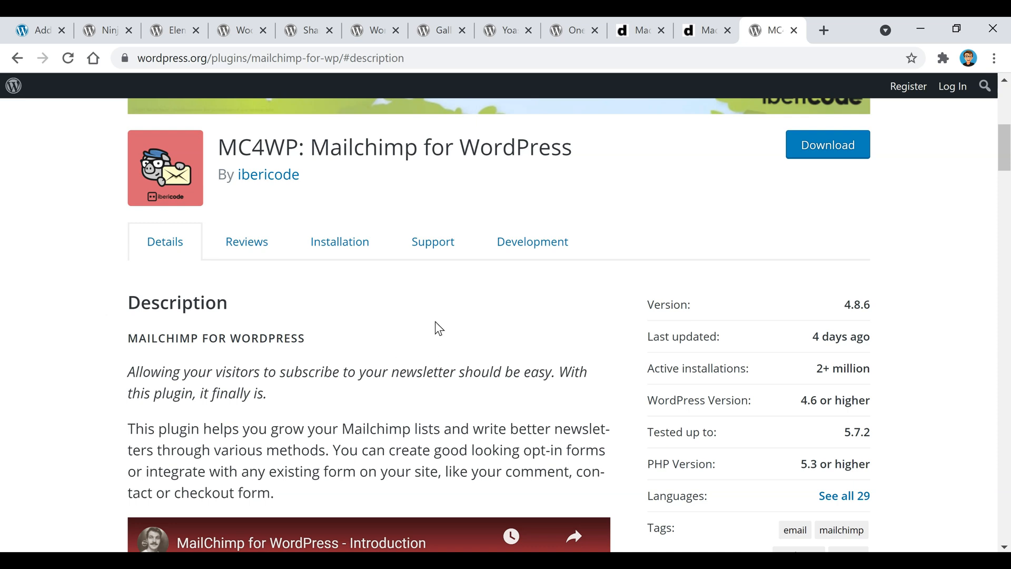
mouse_move(479, 307)
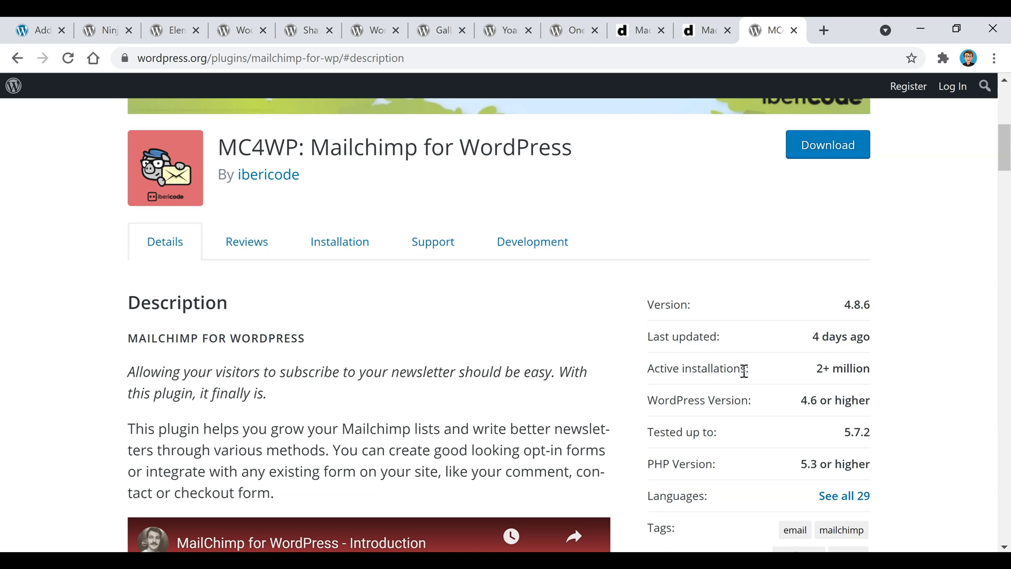
scroll(down, 3)
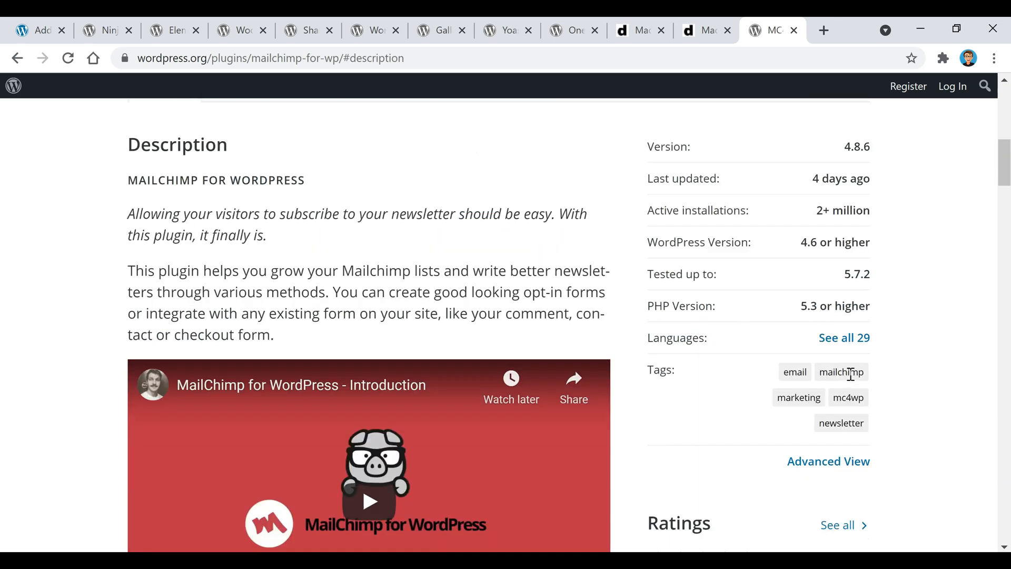
scroll(down, 3)
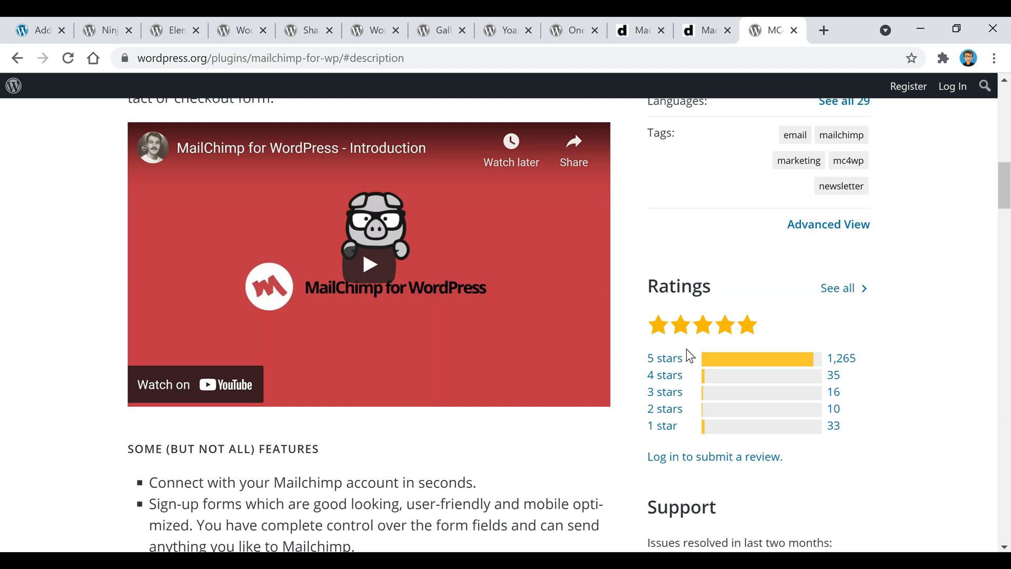
mouse_move(925, 370)
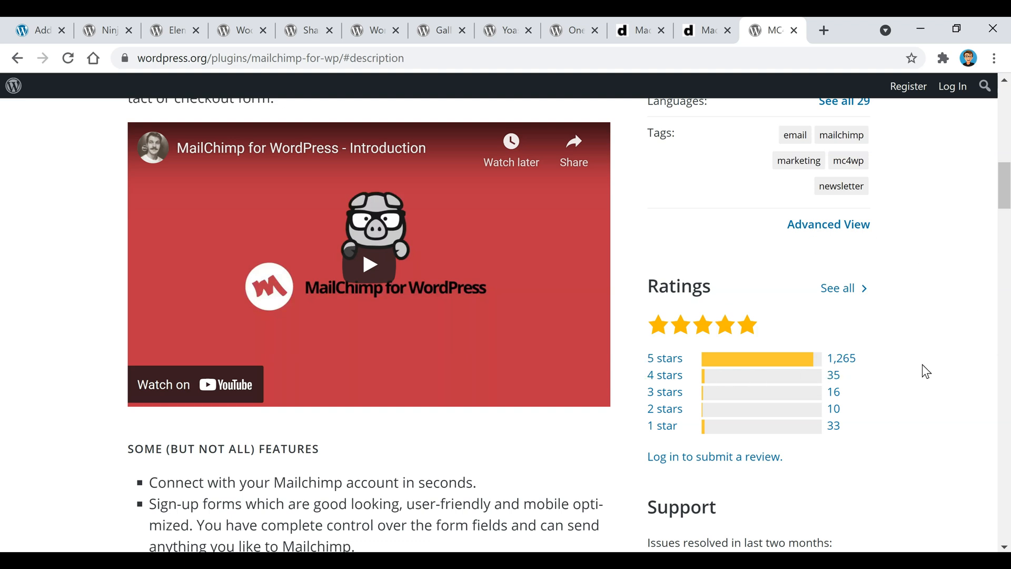
mouse_move(926, 382)
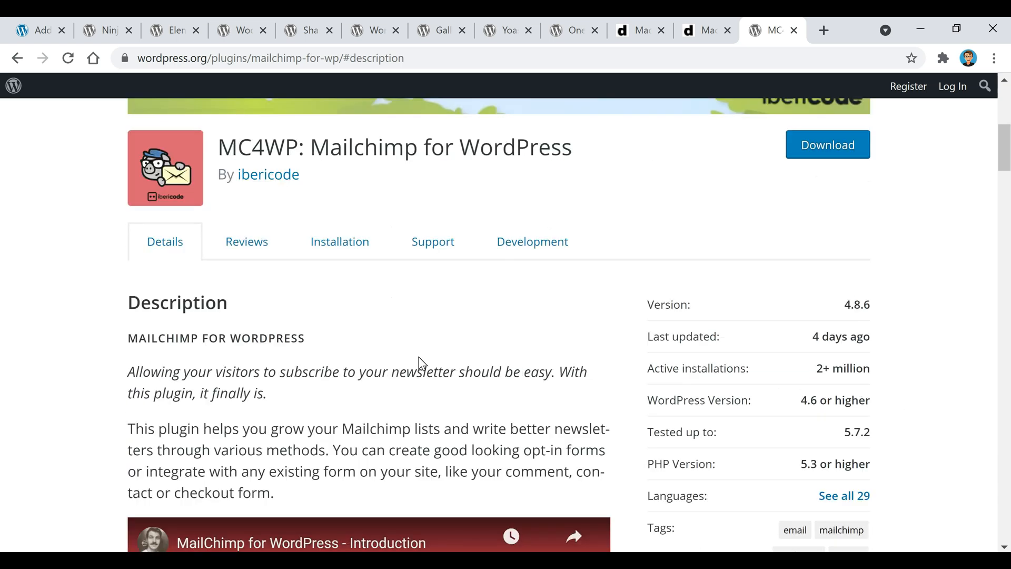
mouse_move(477, 363)
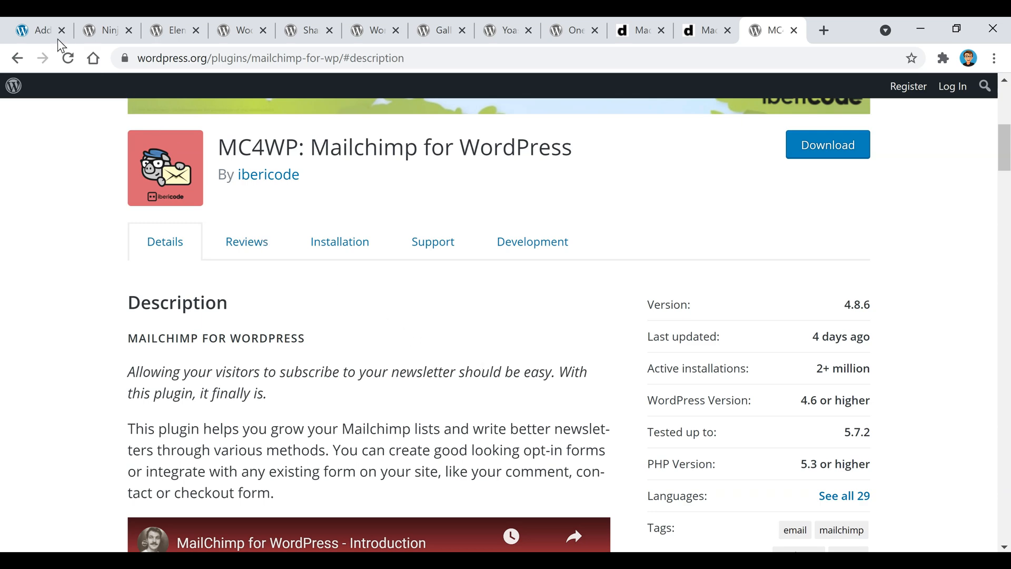
Step: Return to the WP admin Plugins > Add New screen listing Classic Editor and Akismet
click(34, 30)
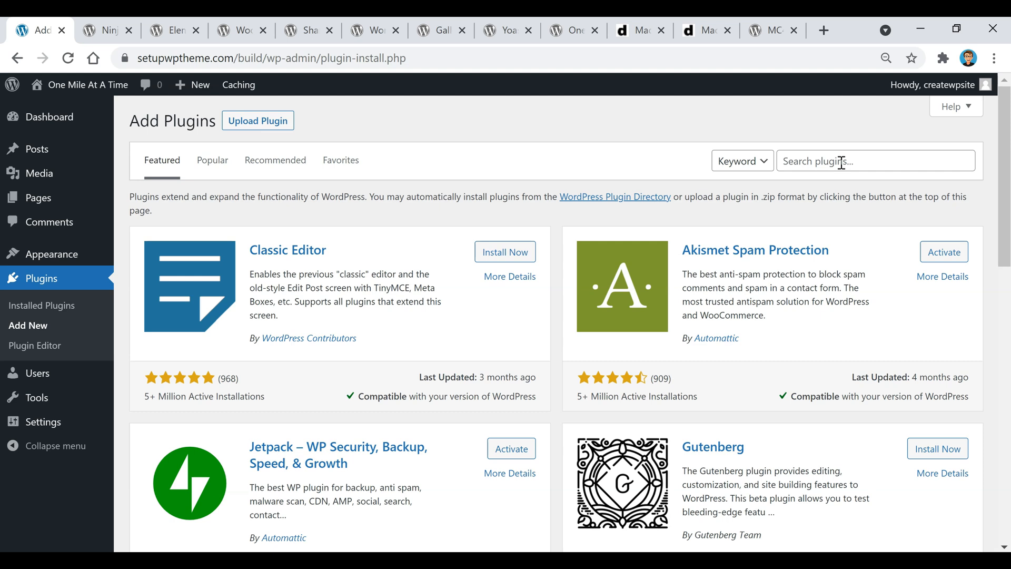
mouse_move(543, 273)
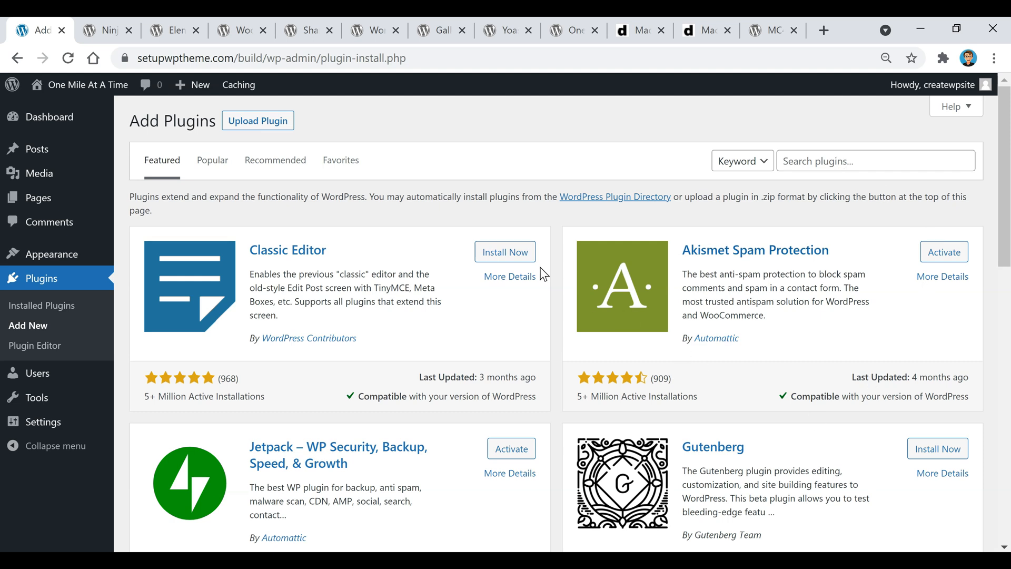